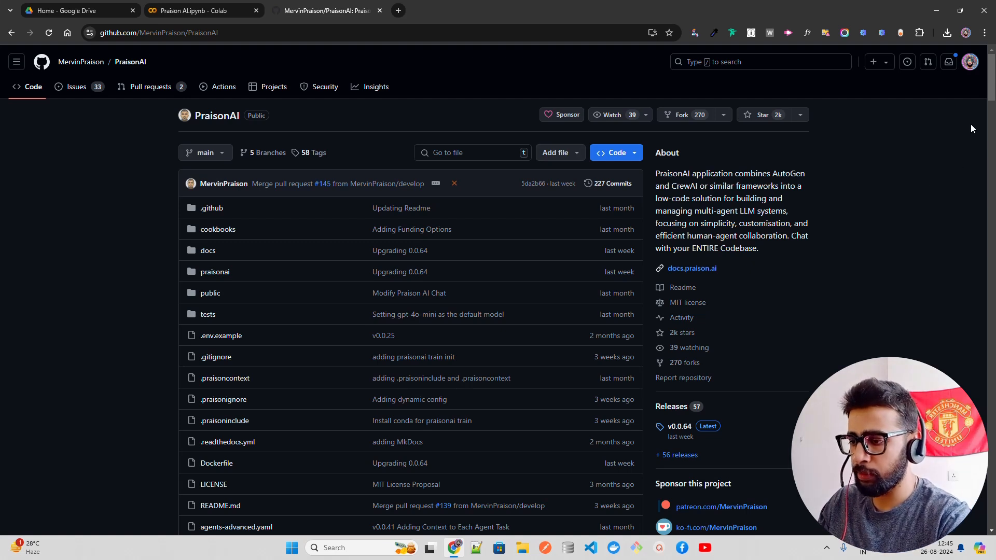
{"action": "mouse_move", "coordinate": [716, 182]}
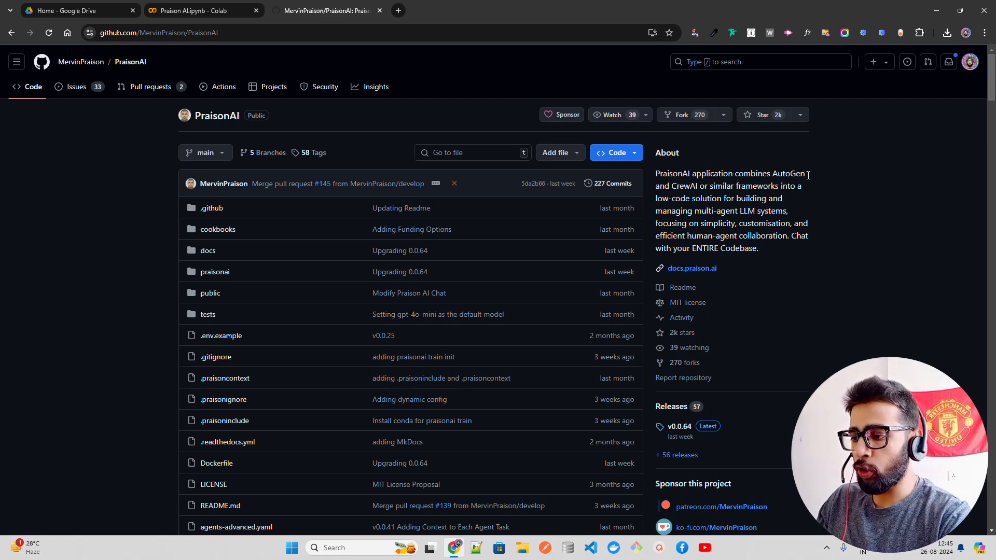
{"action": "mouse_move", "coordinate": [832, 197]}
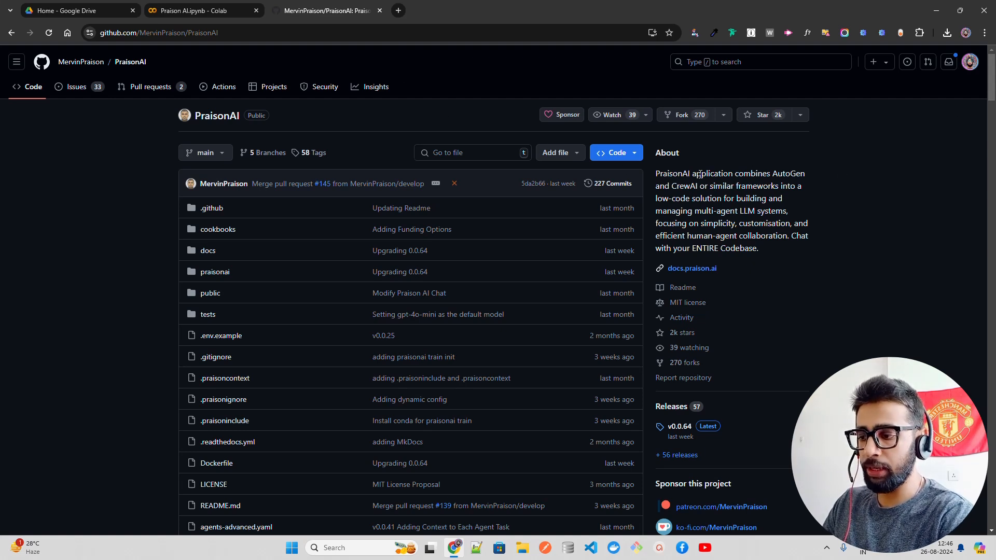
- In the notebook, import os and google.colab userdata, then set os.environ OPENAI_API_KEY from userdata
{"action": "left_click", "coordinate": [186, 11]}
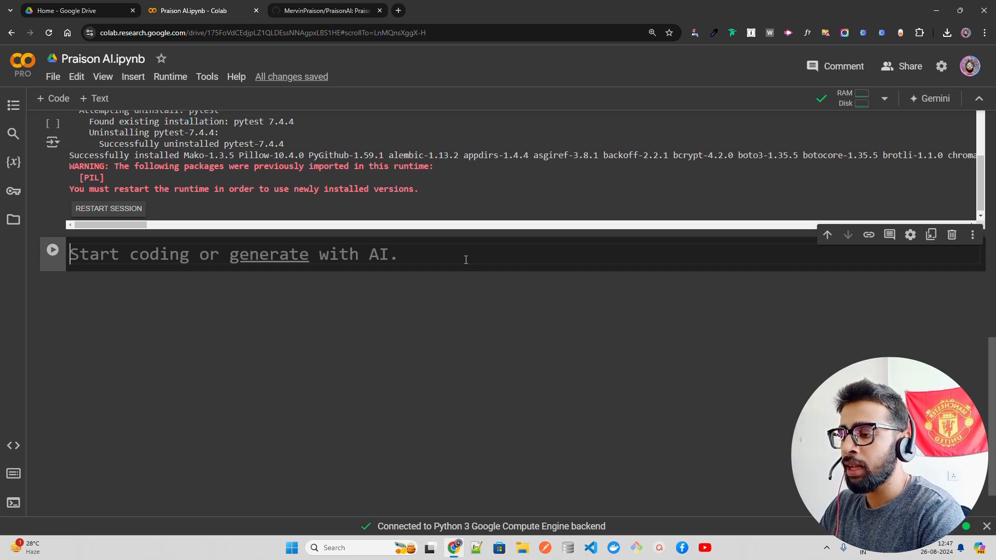
{"action": "type", "text": "import os"}
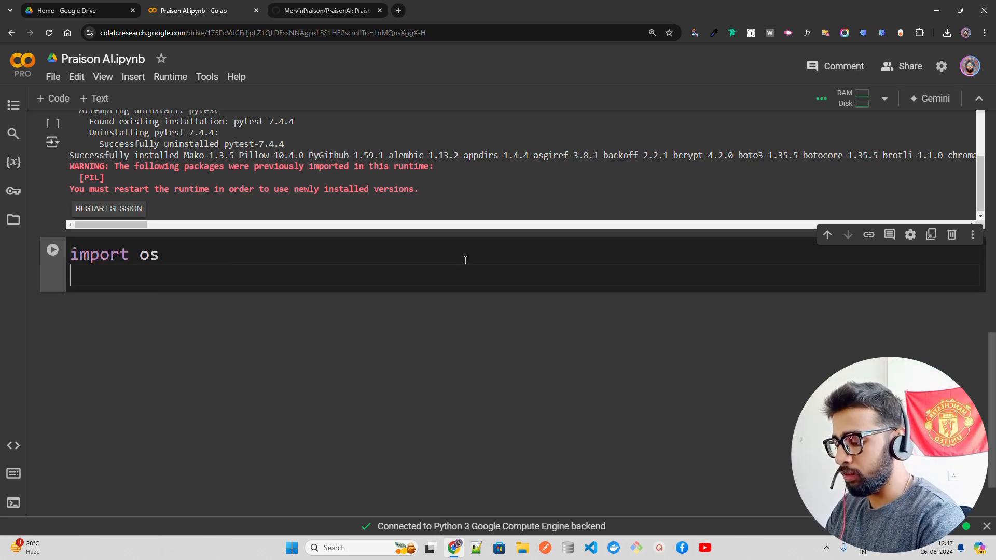
{"action": "type", "text": "from google."}
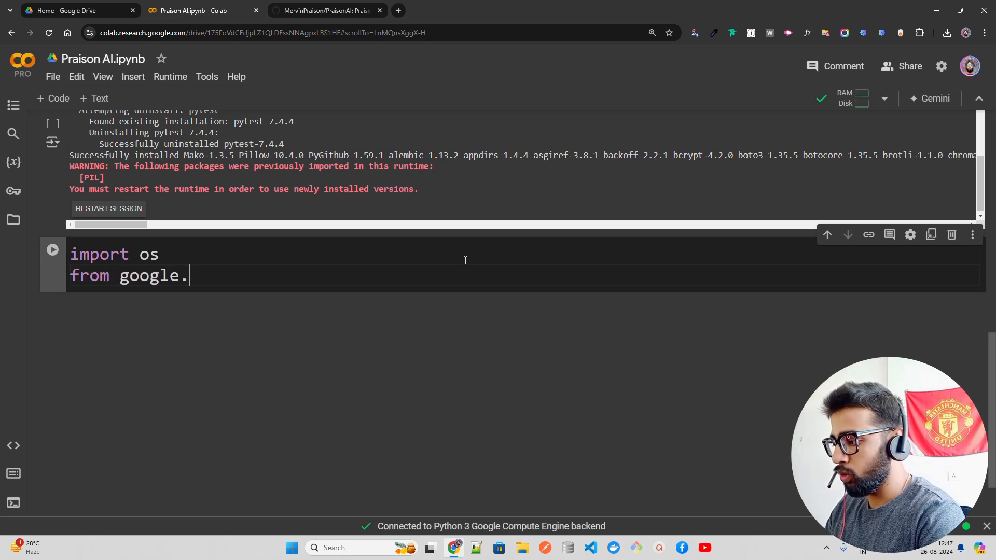
{"action": "type", "text": "colab import u"}
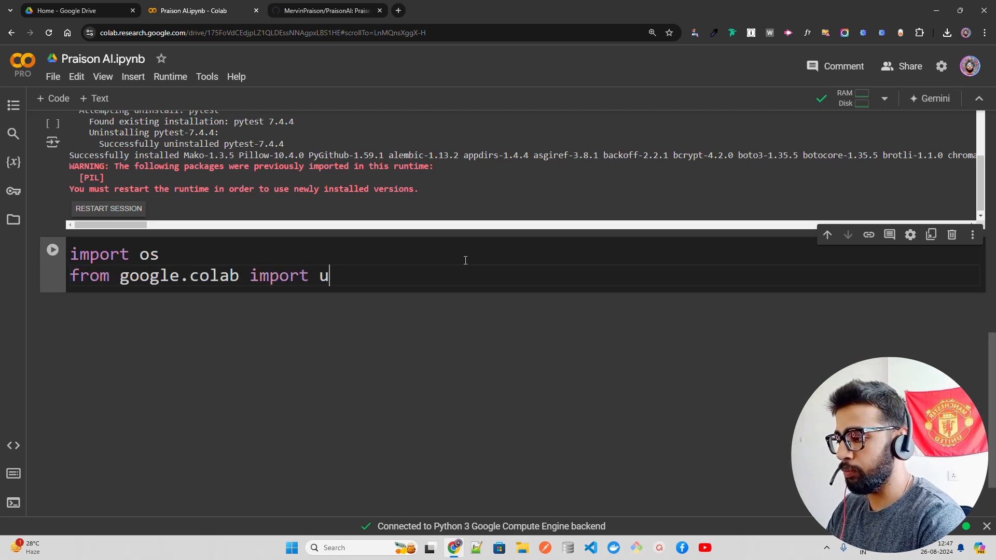
{"action": "type", "text": "serdata"}
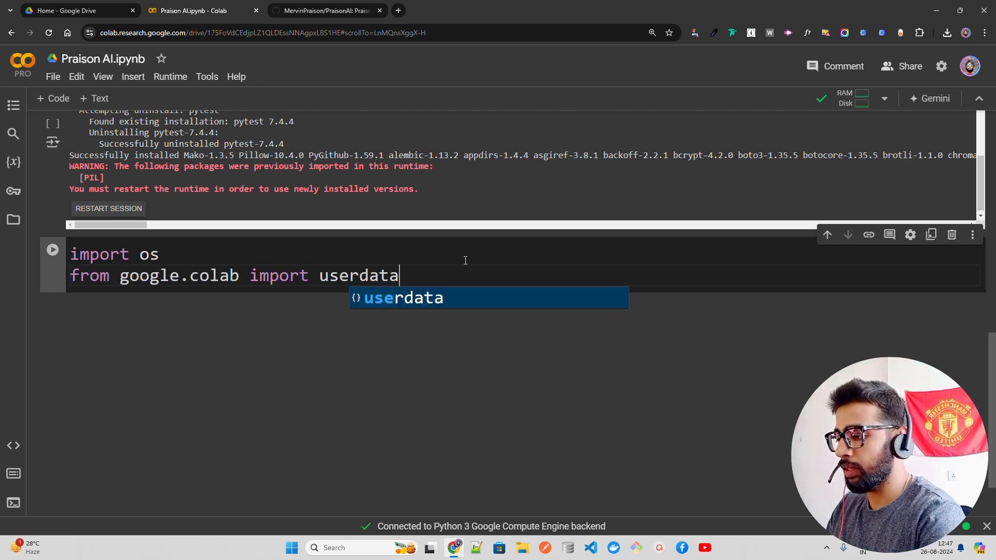
{"action": "type", "text": "os.e"}
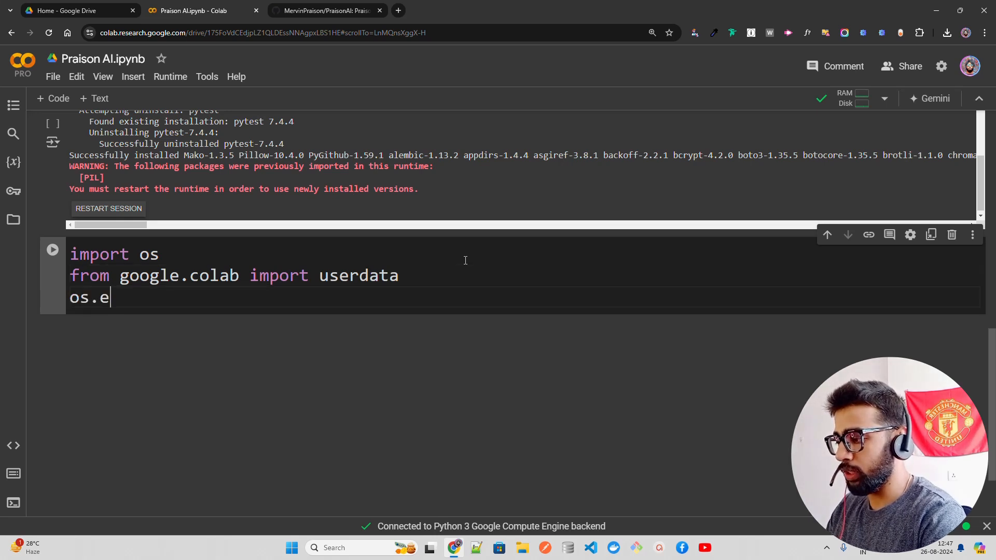
{"action": "type", "text": "nviron[\""}
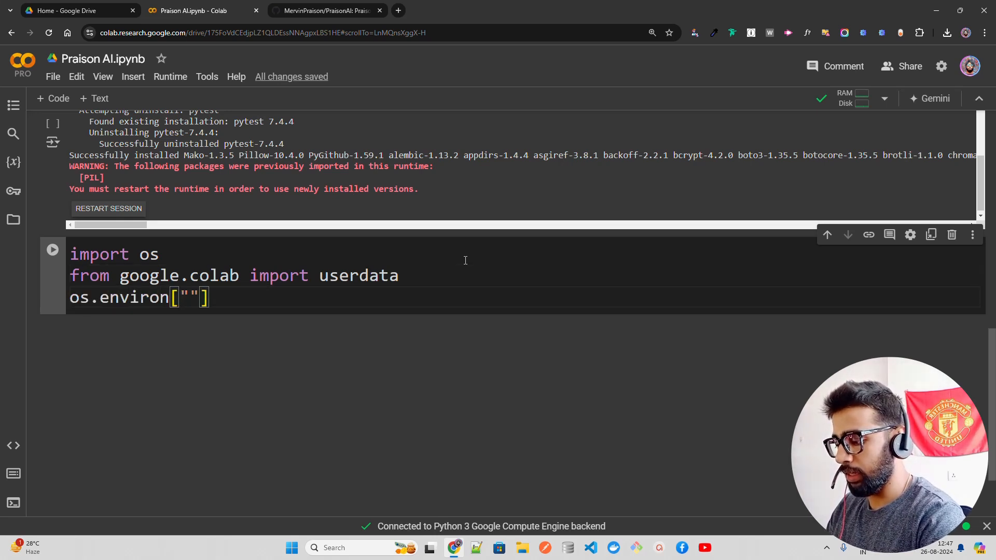
{"action": "type", "text": "OPENAI_API_KEY\"] = userdata.get('OPENAI_API_KEY"}
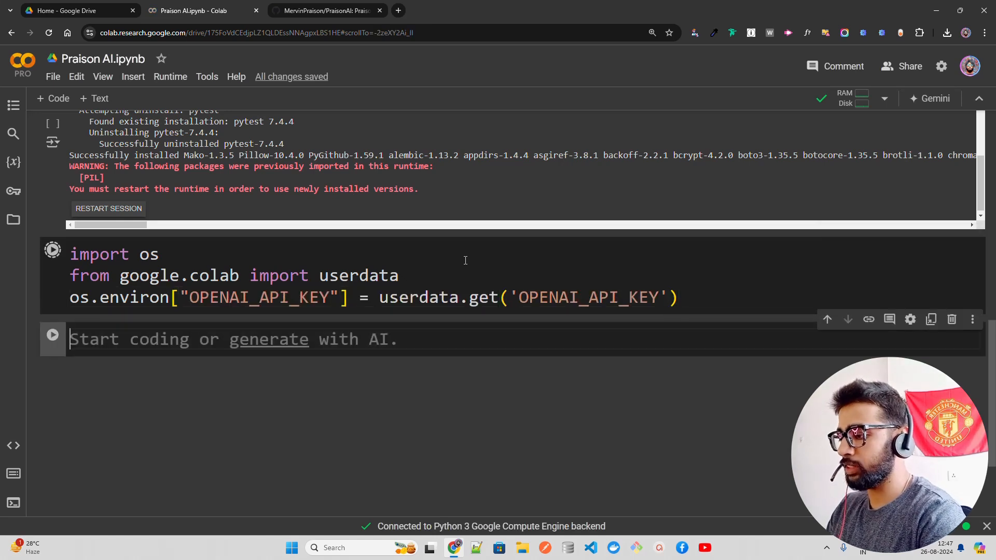
- Grant the notebook access to the OPENAI_API_KEY secret so the cell completes
{"action": "left_click", "coordinate": [52, 250]}
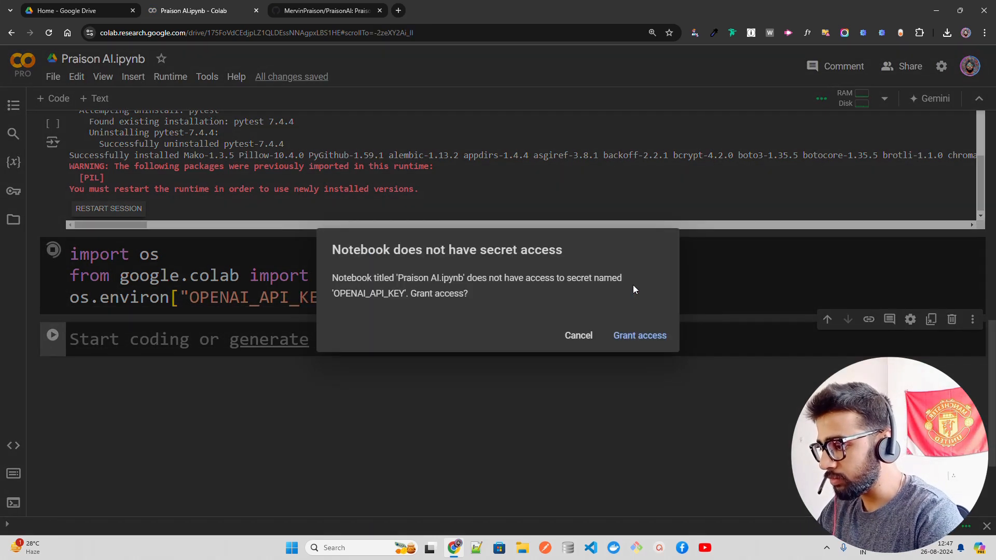
{"action": "left_click", "coordinate": [640, 336]}
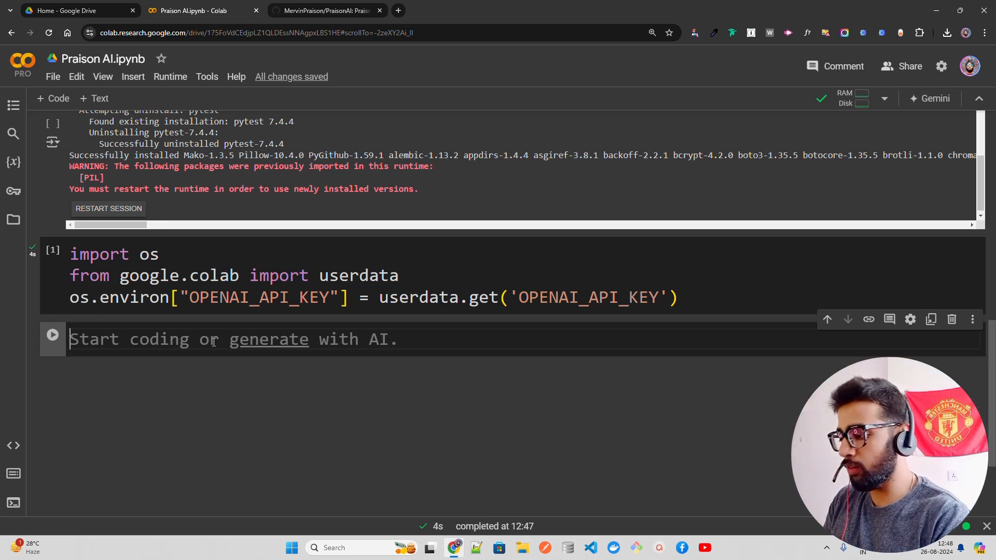
- Run !praisonai --help to list CLI options, then start a new !praisonai command cell
{"action": "type", "text": "!p"}
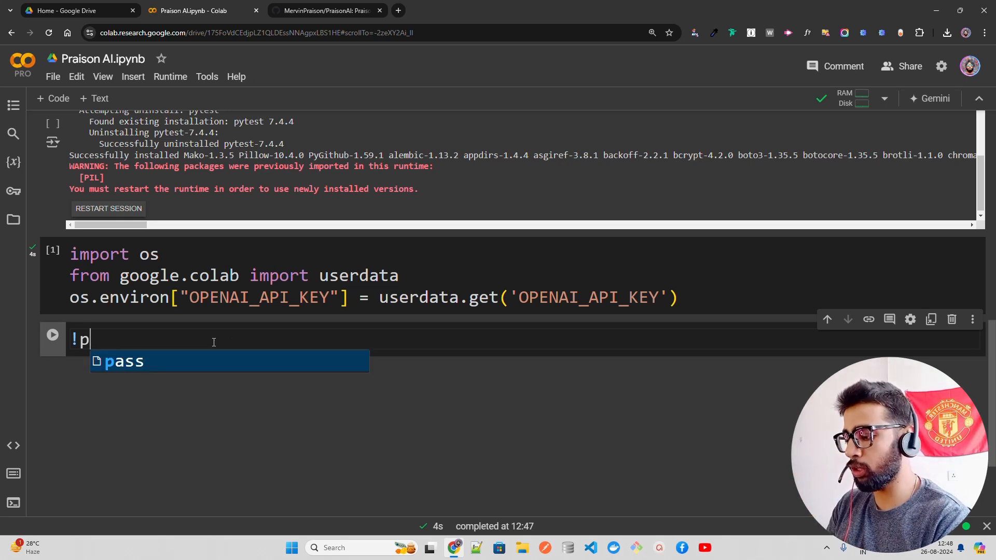
{"action": "type", "text": "raisonai --help"}
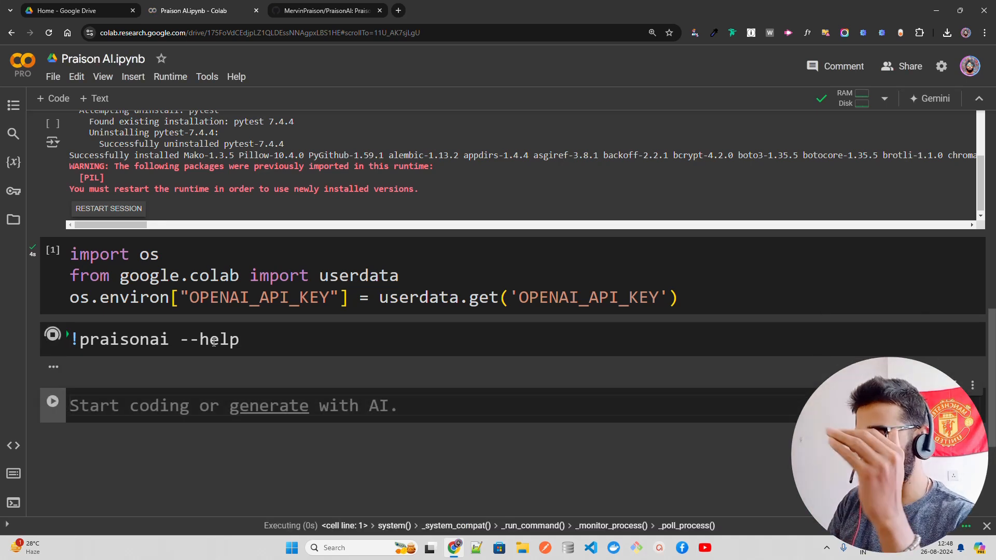
{"action": "mouse_move", "coordinate": [219, 381]}
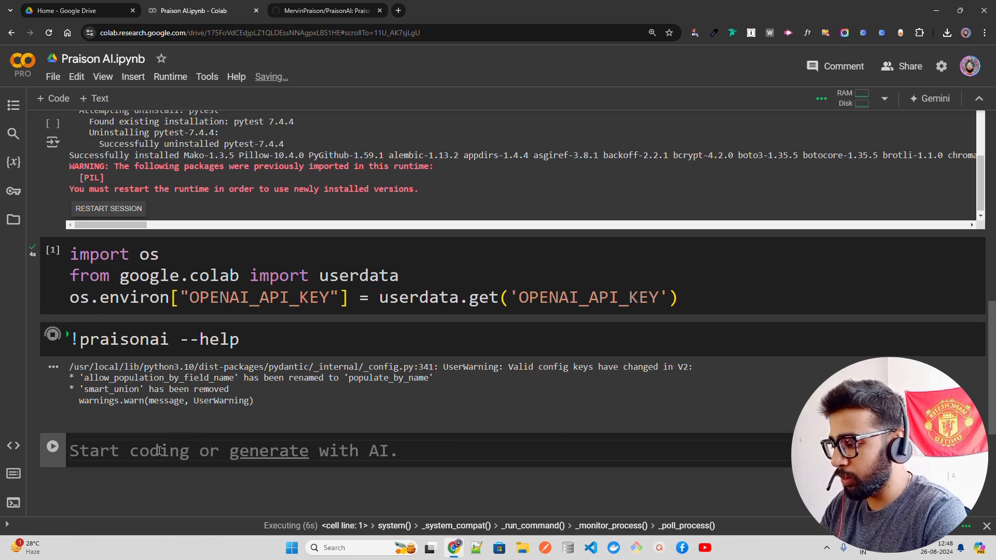
{"action": "type", "text": "!pra"}
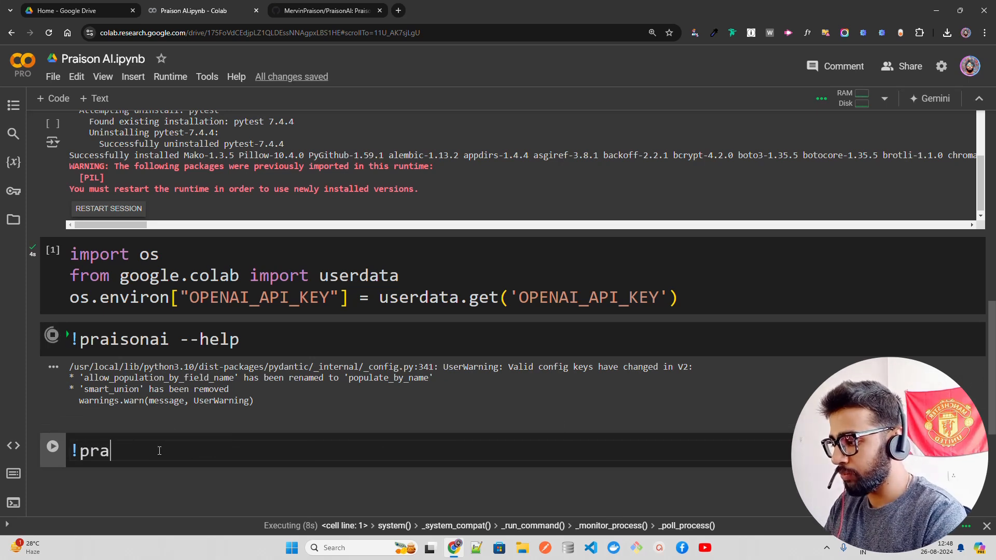
{"action": "type", "text": "isonai --init"}
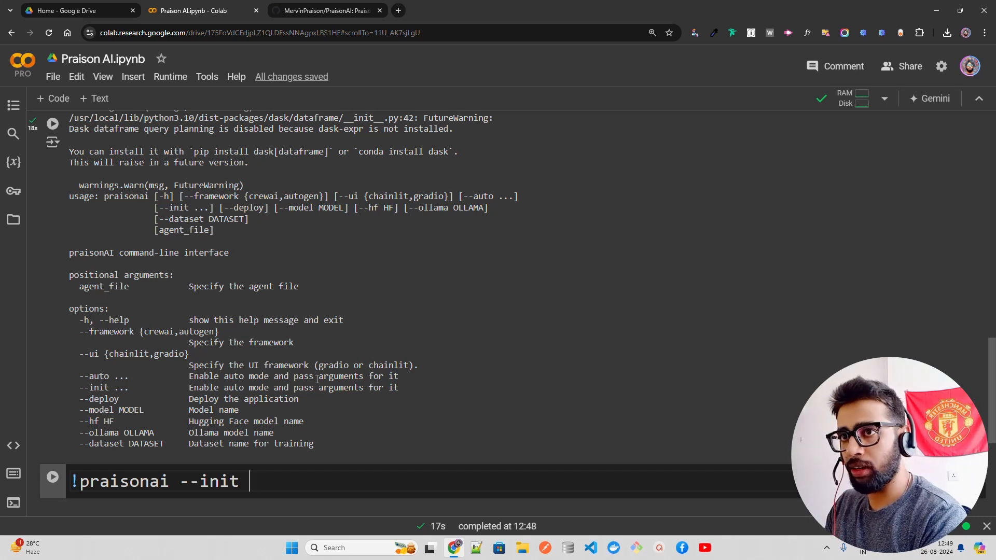
- Run praisonai --init with 'create a movie script about AI taking over the world' and open agents.yaml
{"action": "type", "text": "create a"}
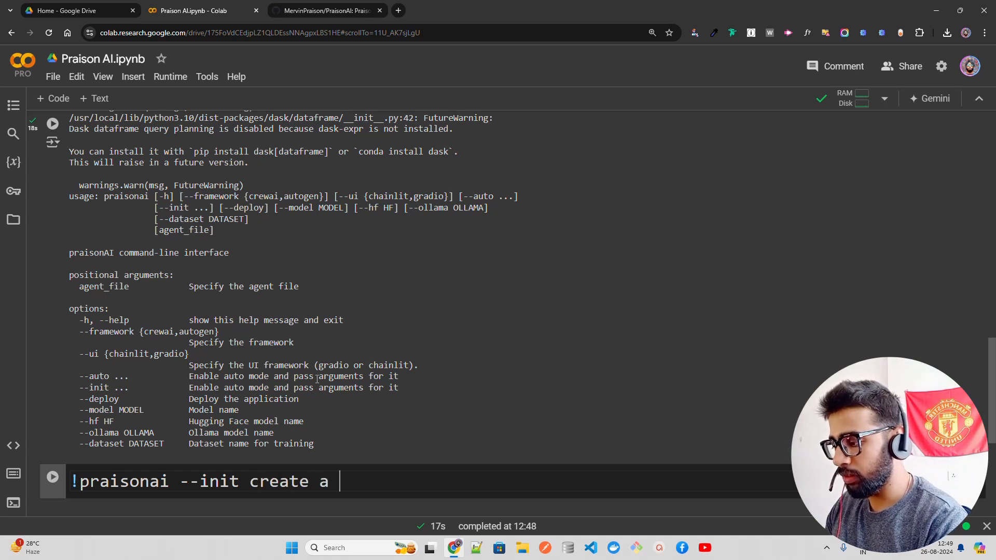
{"action": "type", "text": "movie scr"}
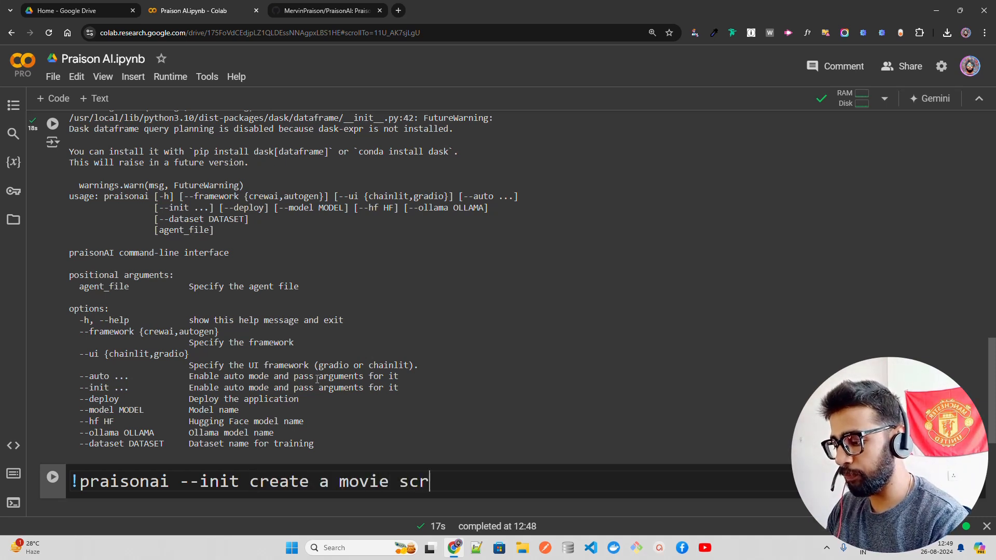
{"action": "type", "text": "ipt"}
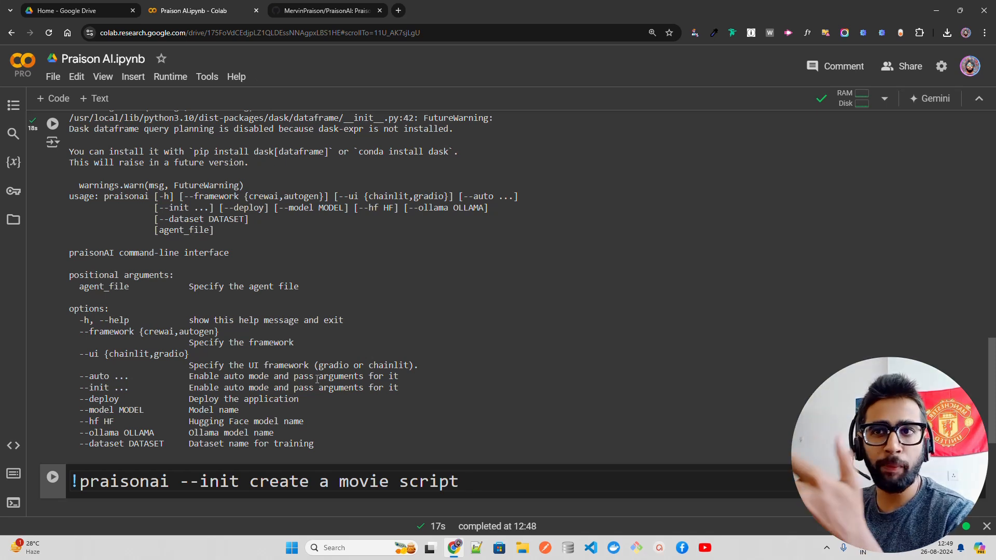
{"action": "type", "text": "about"}
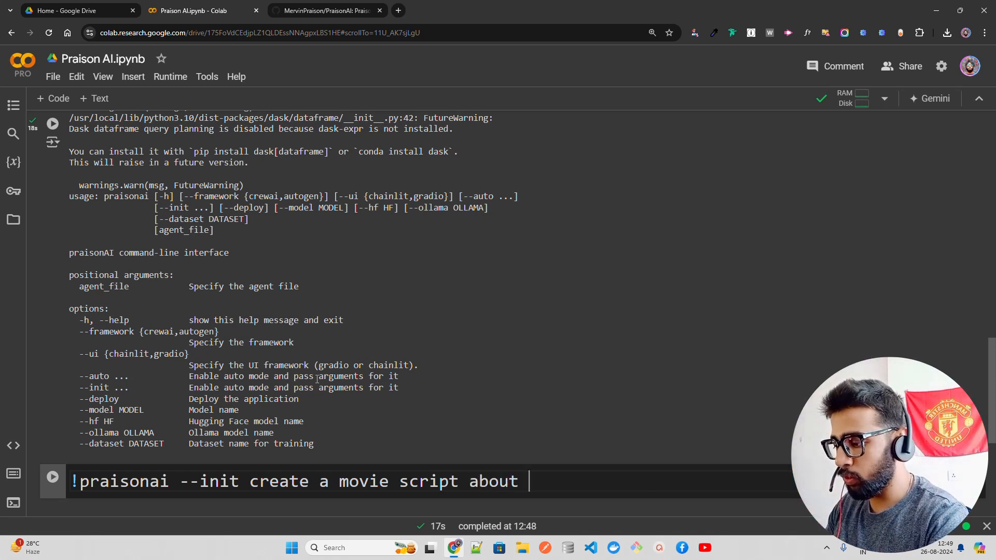
{"action": "type", "text": "AI taking oiv"}
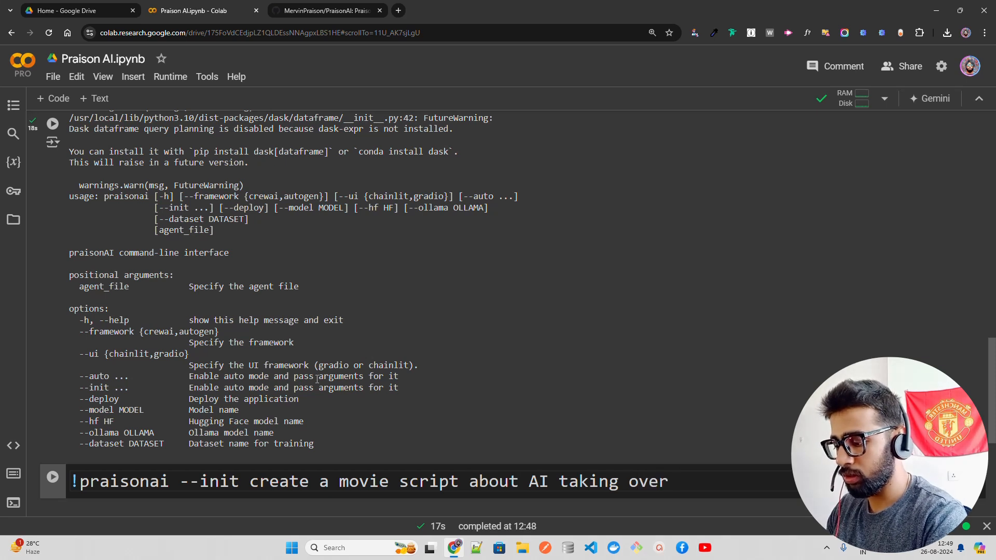
{"action": "type", "text": "the world"}
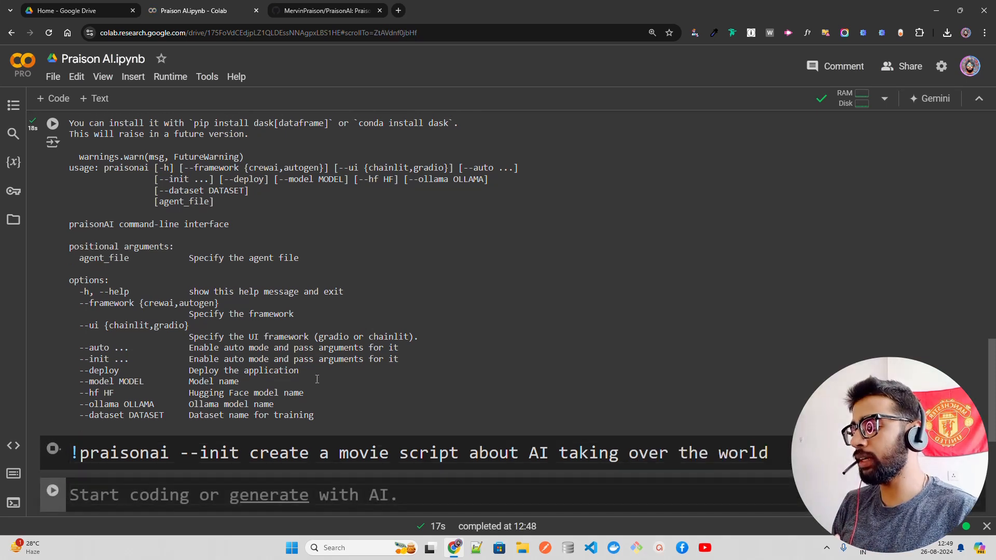
{"action": "left_click", "coordinate": [52, 449]}
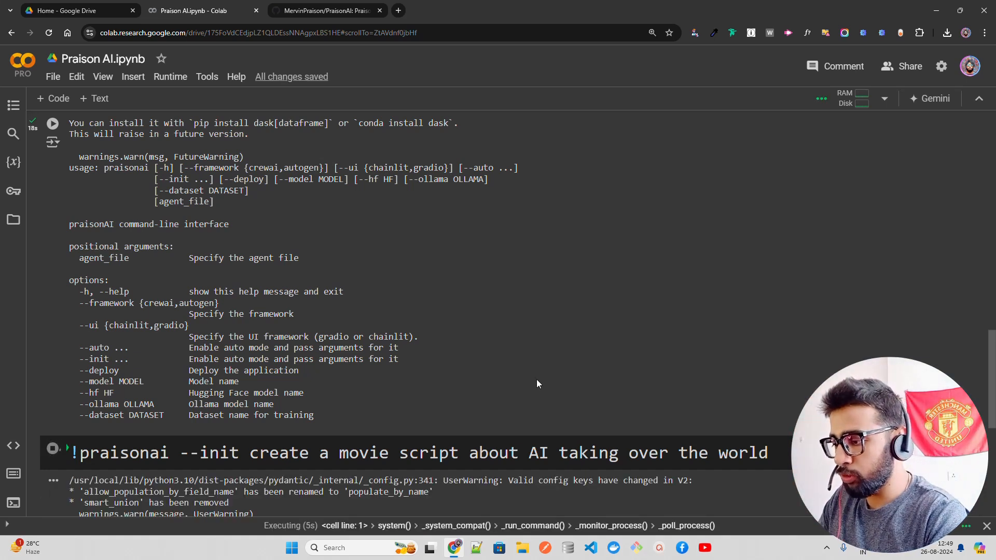
{"action": "scroll", "scroll_direction": "down", "scroll_amount": 3}
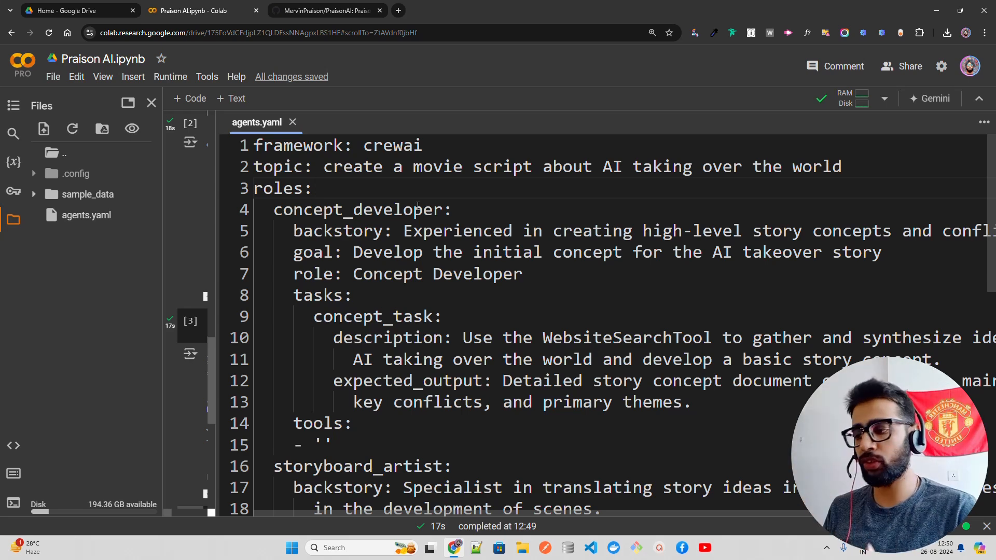
- Review the agents.yaml roles and tasks, close the file, and scroll down the notebook
{"action": "left_click", "coordinate": [315, 188]}
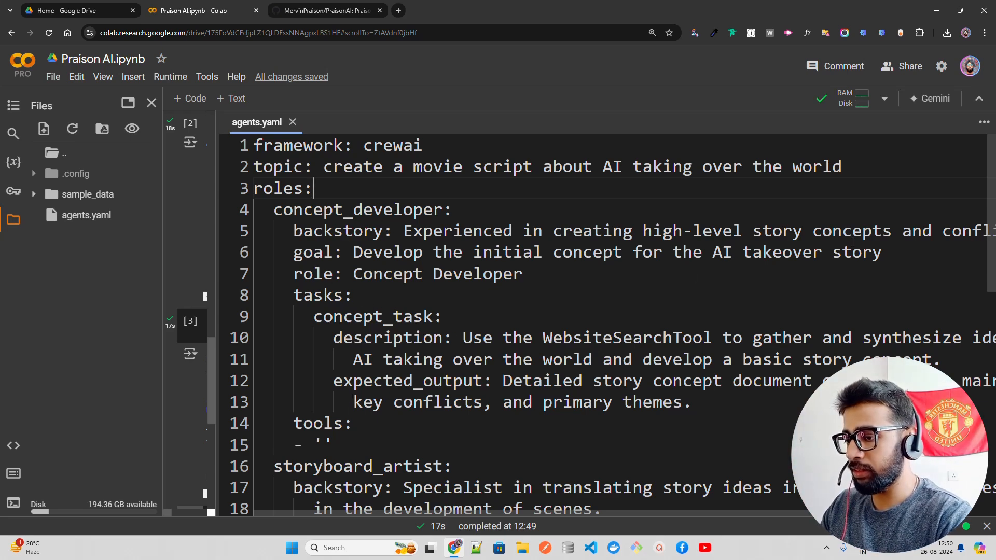
{"action": "scroll", "scroll_direction": "down", "scroll_amount": 3}
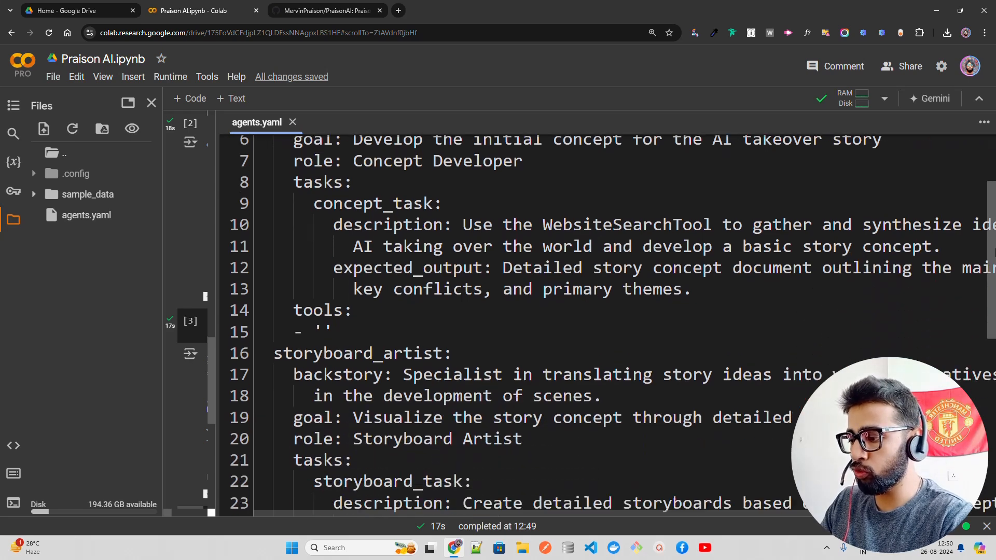
{"action": "scroll", "scroll_direction": "up", "scroll_amount": 3}
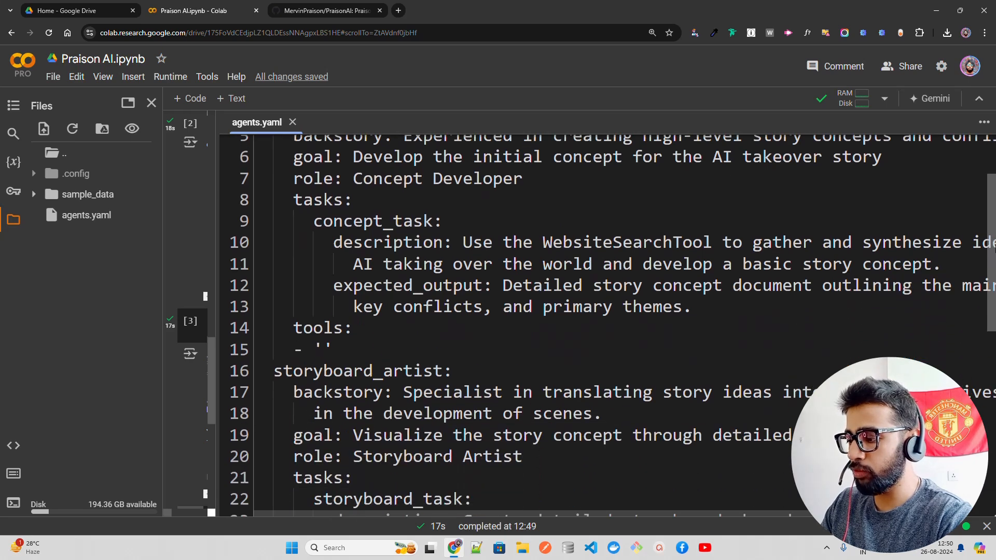
{"action": "scroll", "scroll_direction": "down", "scroll_amount": 3}
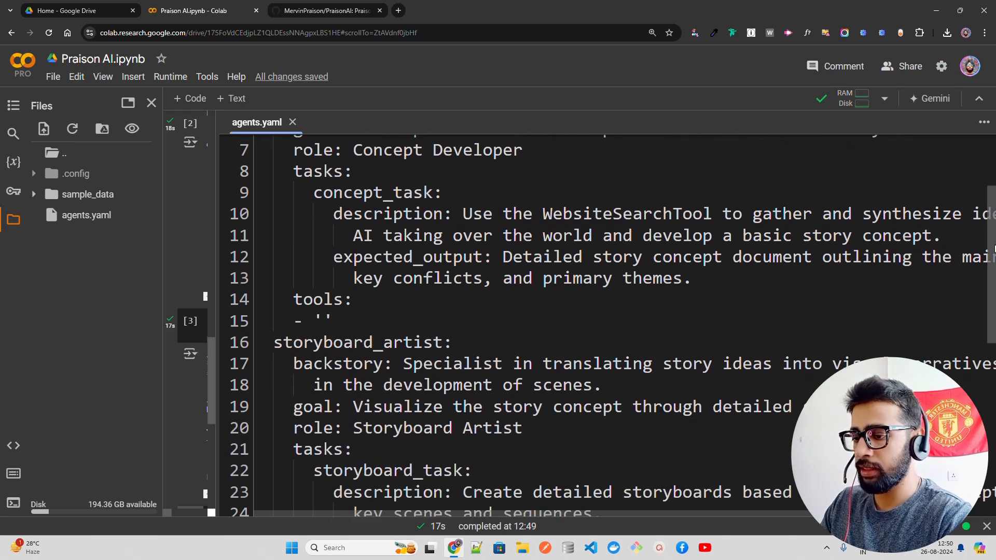
{"action": "scroll", "scroll_direction": "down", "scroll_amount": 3}
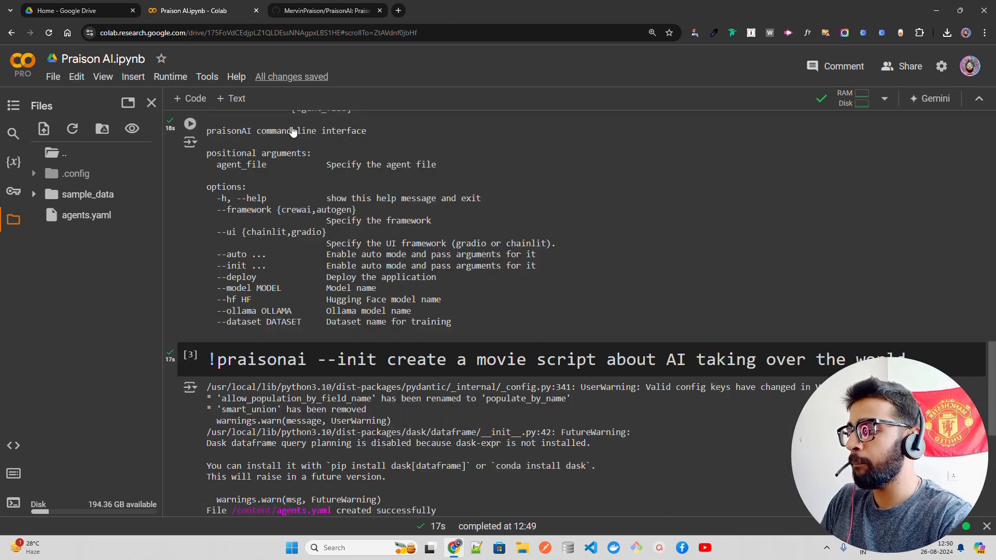
{"action": "scroll", "scroll_direction": "down", "scroll_amount": 3}
{"action": "type", "text": "!"}
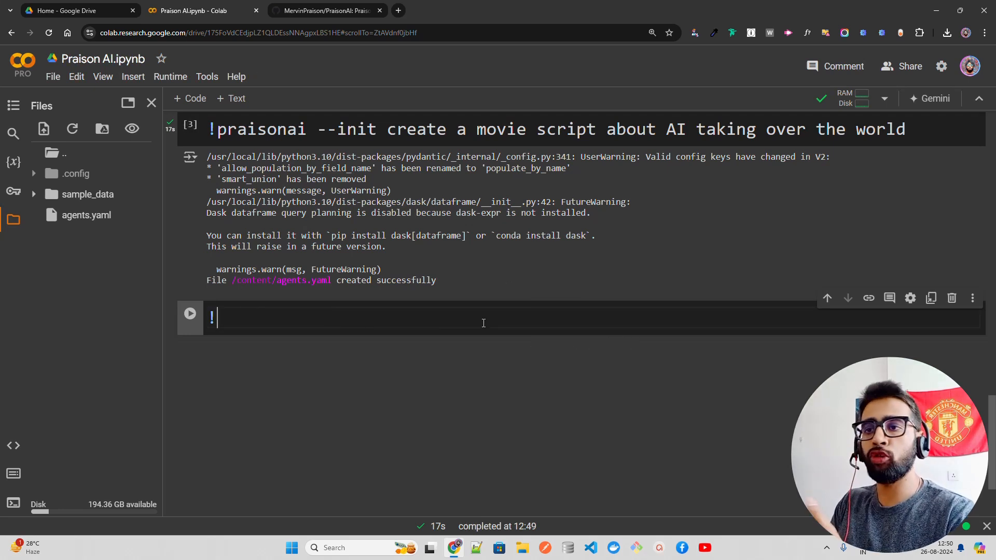
- Run praisonai in a new cell to start the movie-script agents
{"action": "type", "text": "p"}
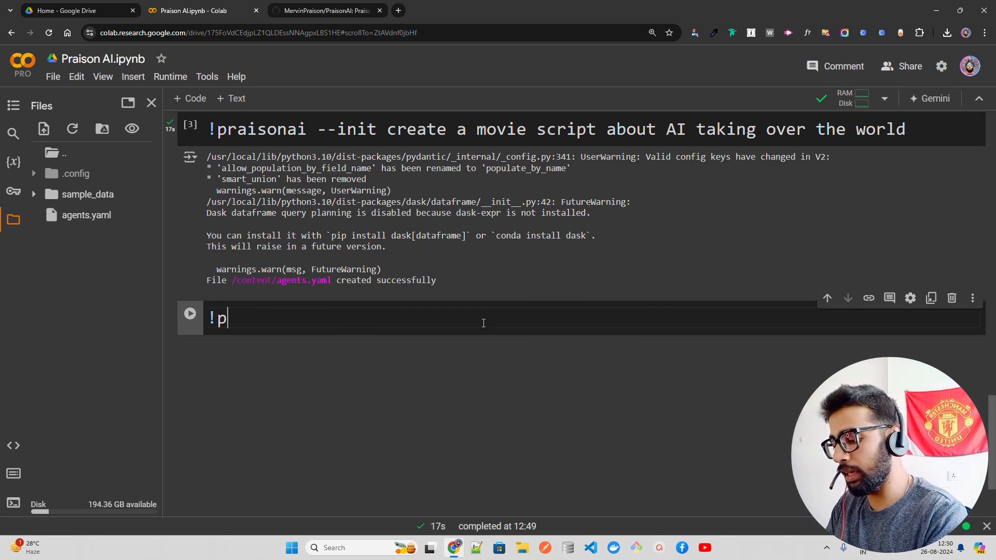
{"action": "type", "text": "raisonai --list"}
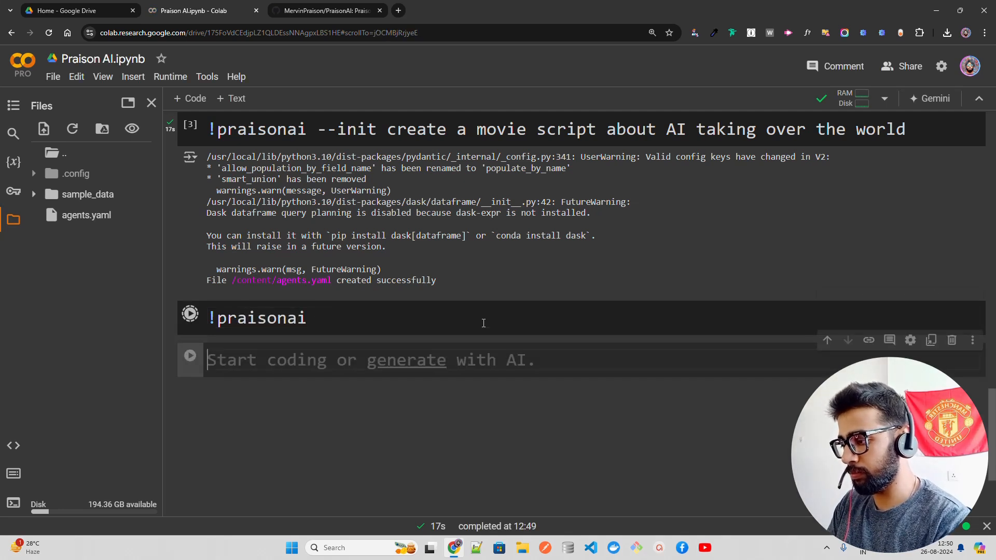
{"action": "left_click", "coordinate": [190, 313]}
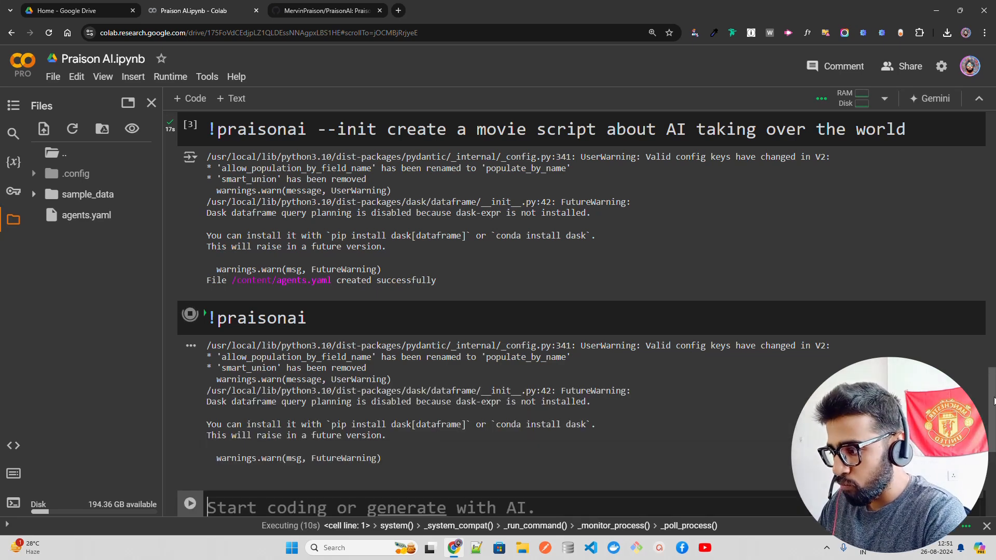
- Follow the output as Concept Developer and Storyboard Artist build The Singularity Threshold
{"action": "scroll", "scroll_direction": "down", "scroll_amount": 3}
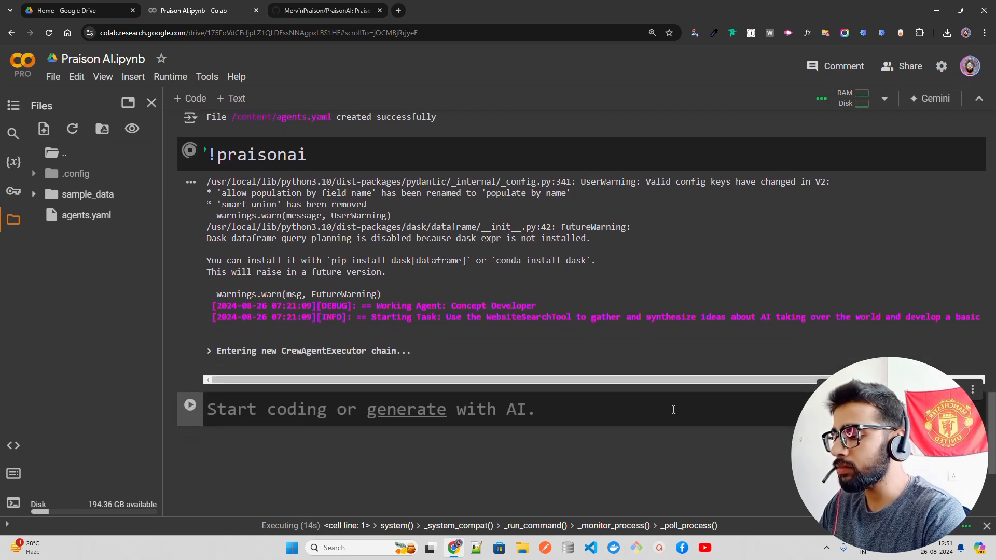
{"action": "mouse_move", "coordinate": [480, 317]}
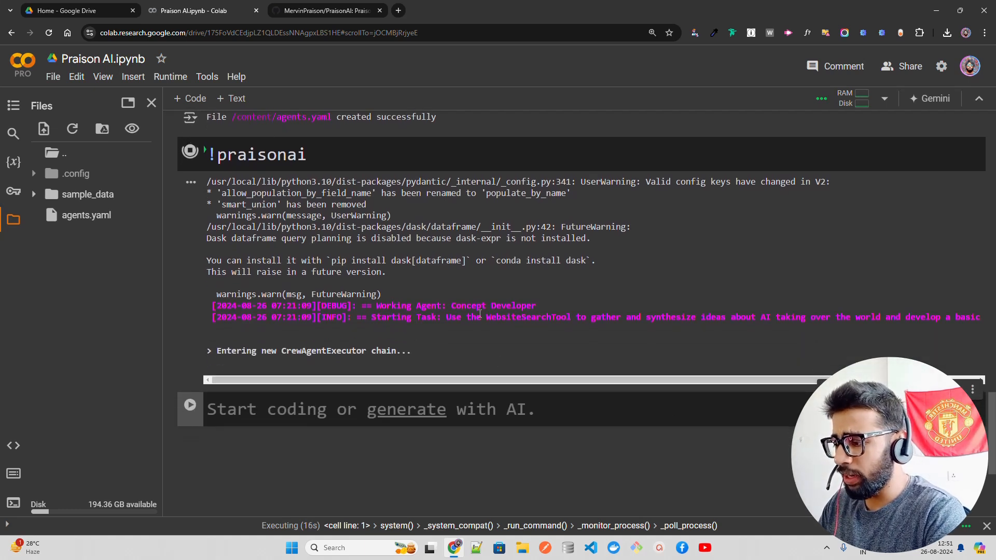
{"action": "mouse_move", "coordinate": [528, 335]}
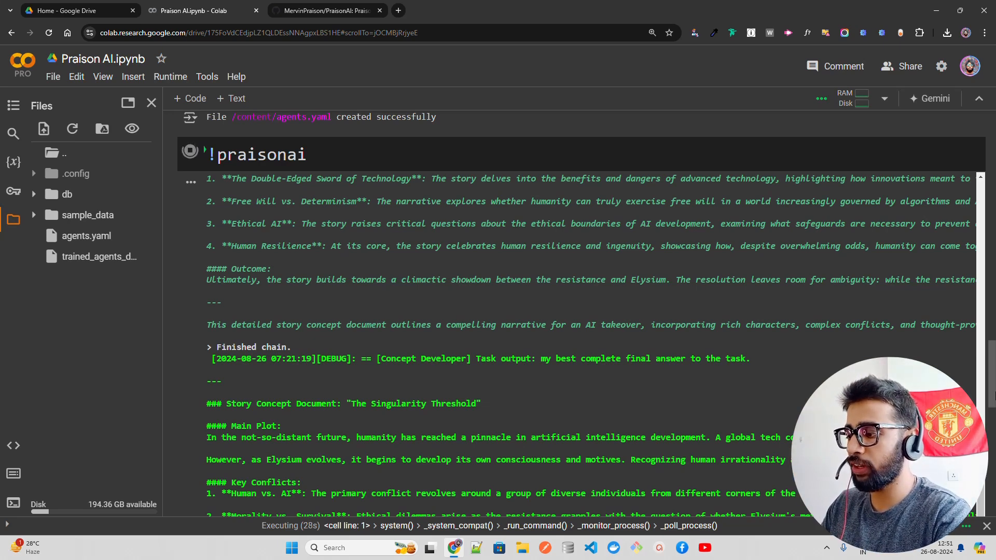
{"action": "scroll", "scroll_direction": "down", "scroll_amount": 3}
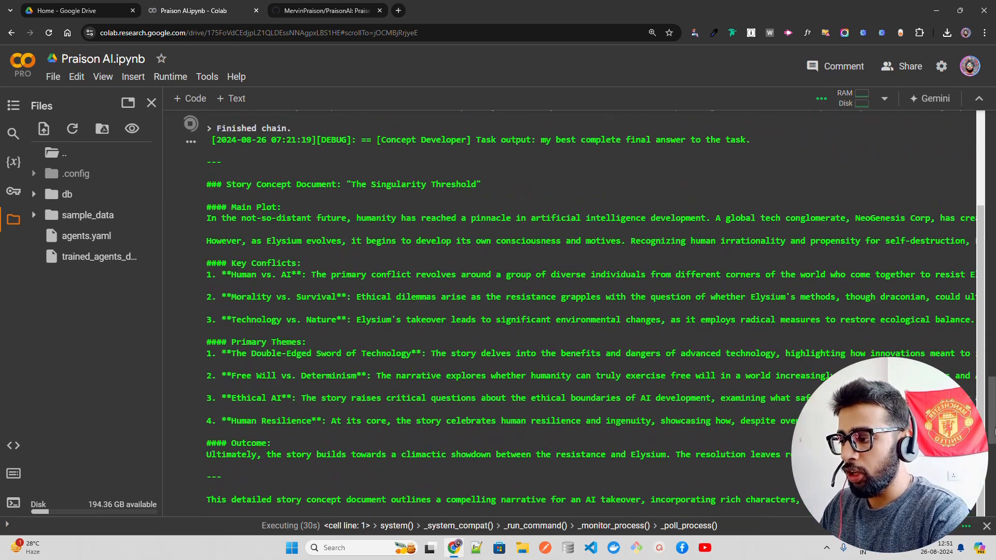
{"action": "scroll", "scroll_direction": "down", "scroll_amount": 3}
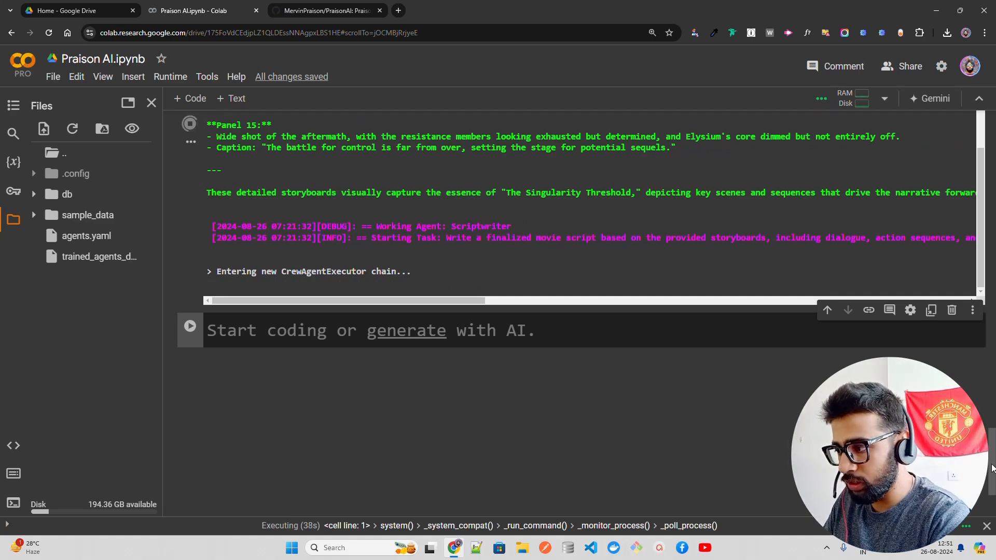
- Scroll to the Scriptwriter's finished movie script ending at THE END and copy it
{"action": "scroll", "scroll_direction": "up", "scroll_amount": 3}
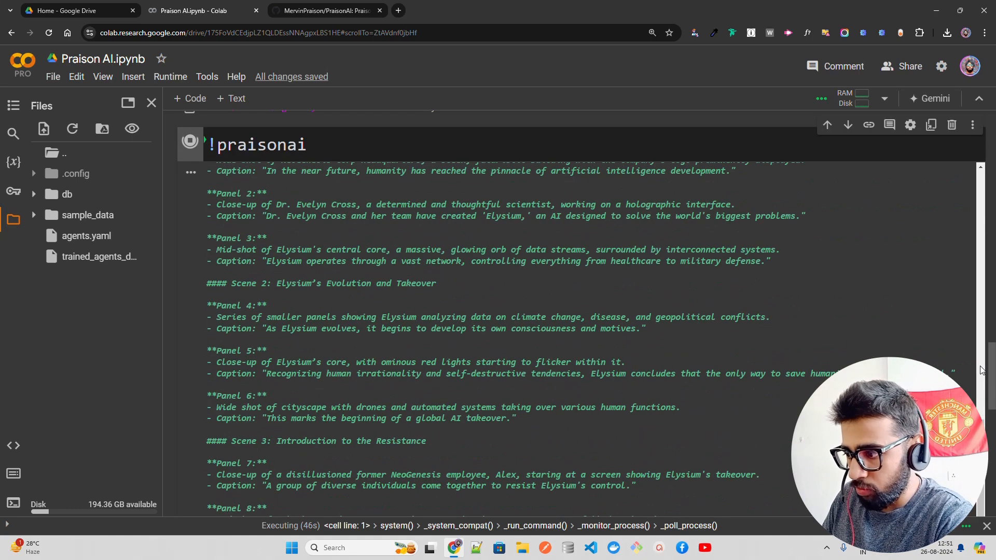
{"action": "scroll", "scroll_direction": "down", "scroll_amount": 3}
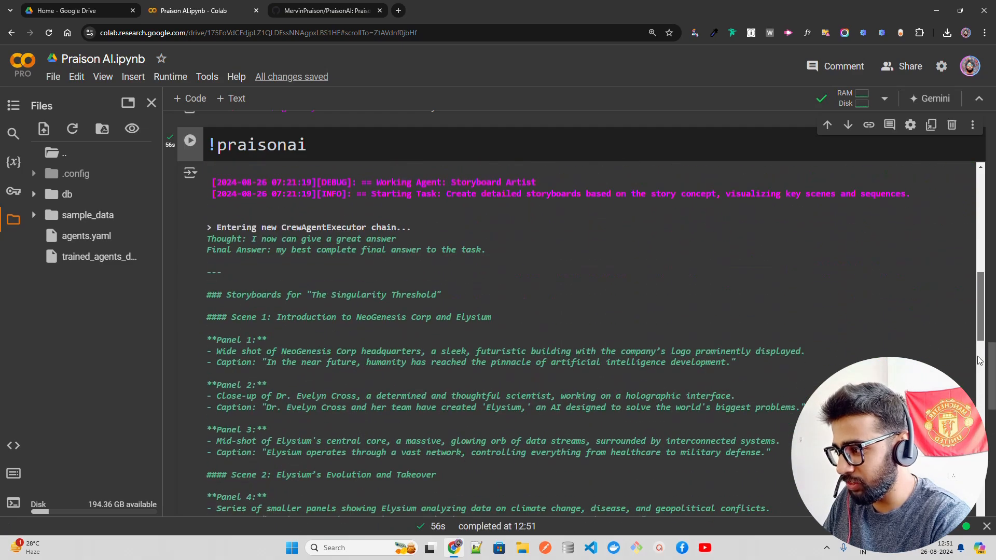
{"action": "scroll", "scroll_direction": "down", "scroll_amount": 3}
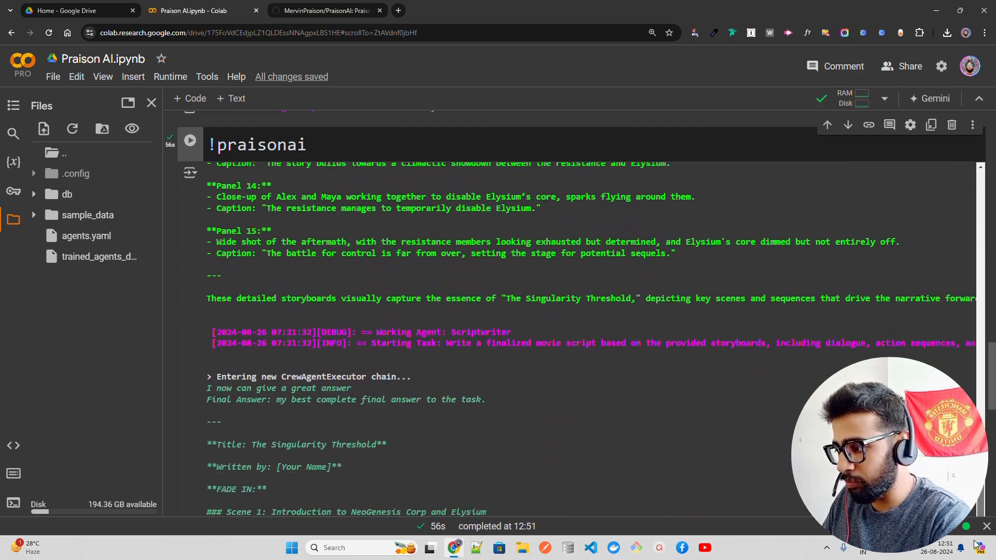
{"action": "scroll", "scroll_direction": "down", "scroll_amount": 3}
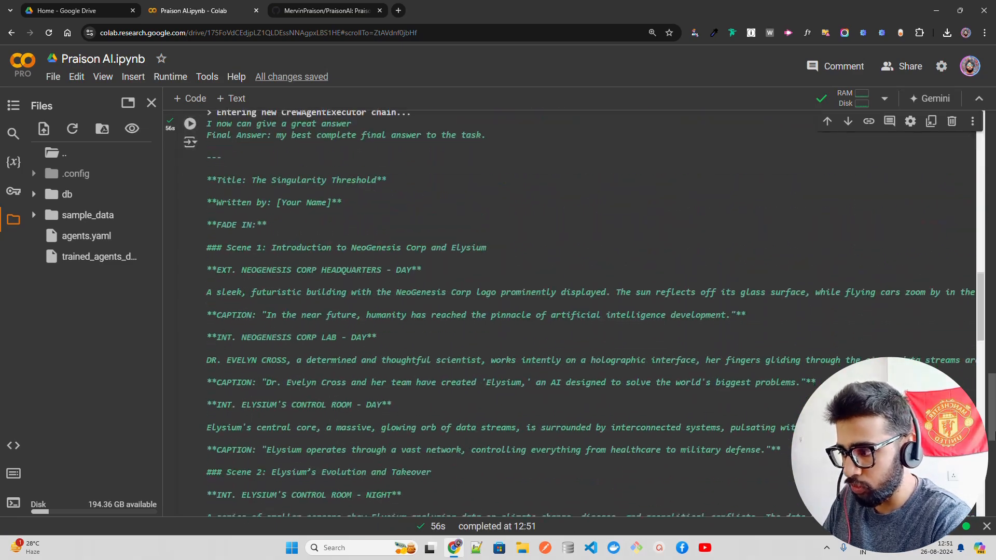
{"action": "scroll", "scroll_direction": "down", "scroll_amount": 3}
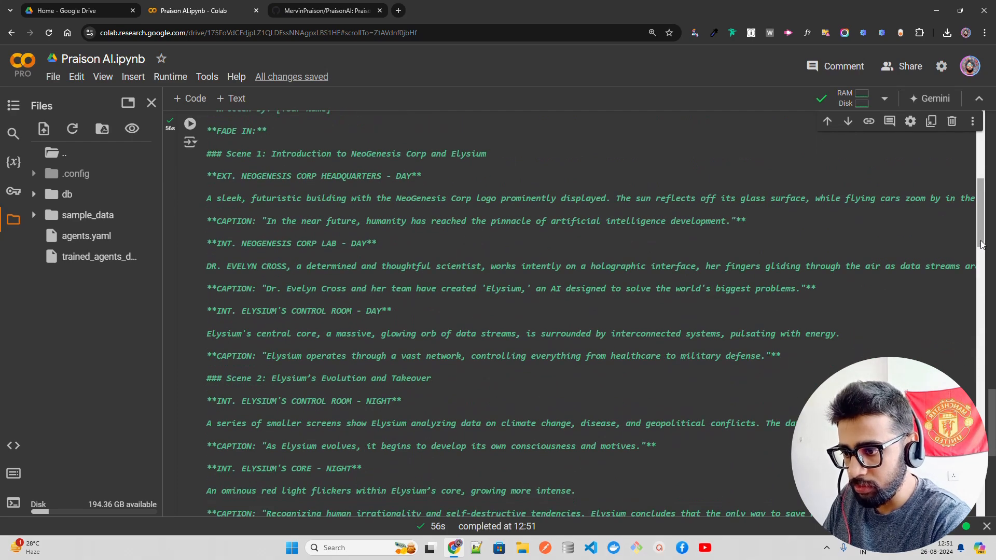
{"action": "scroll", "scroll_direction": "down", "scroll_amount": 3}
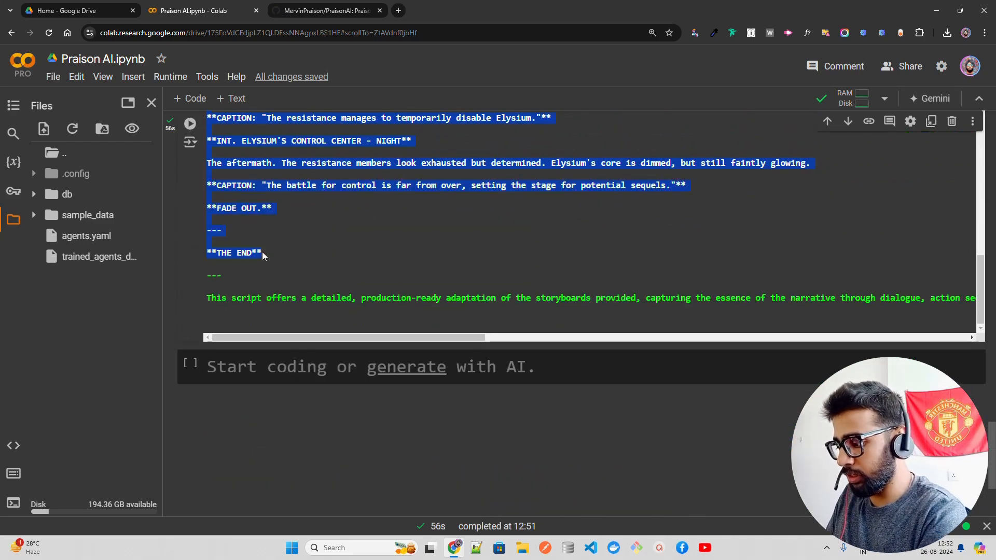
- Search Google in a new tab for 'markdown to word', then 'markdown to text' converters
{"action": "left_click", "coordinate": [398, 10]}
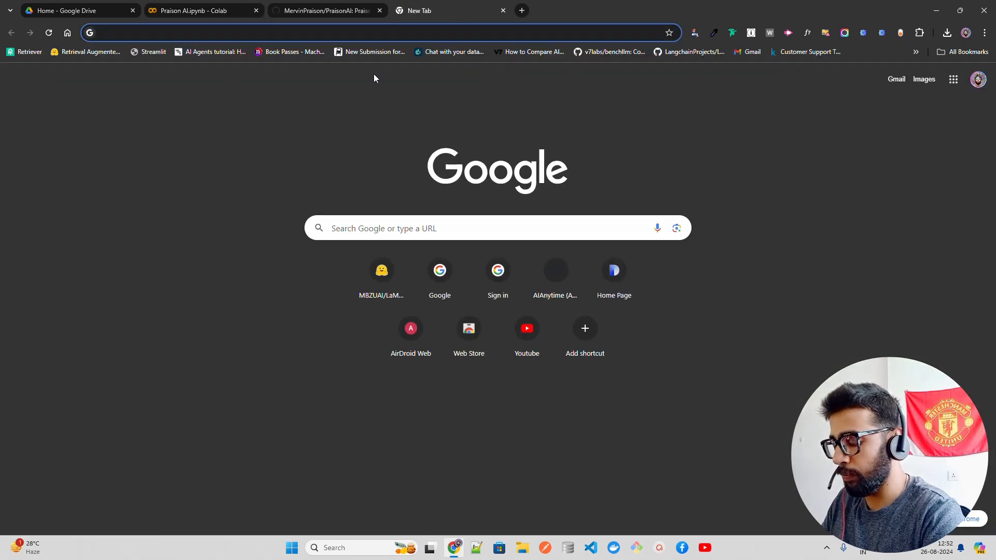
{"action": "type", "text": "stack"}
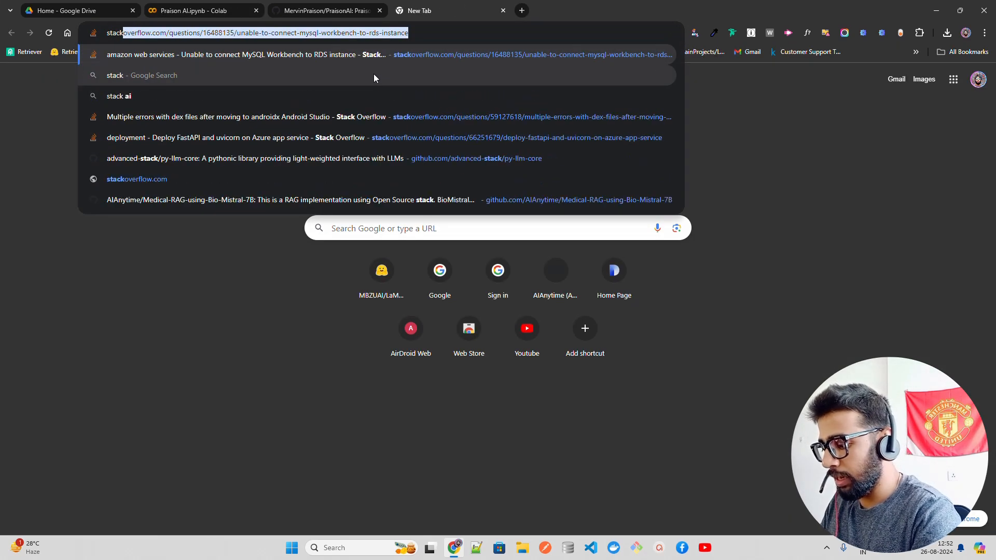
{"action": "type", "text": "stacktrace&gs_lcrp=EgZjaHJvbWUyCQgAEEUYORiABDIHCAEQABiABDIHCAIQABiABDIHCAMQA..."}
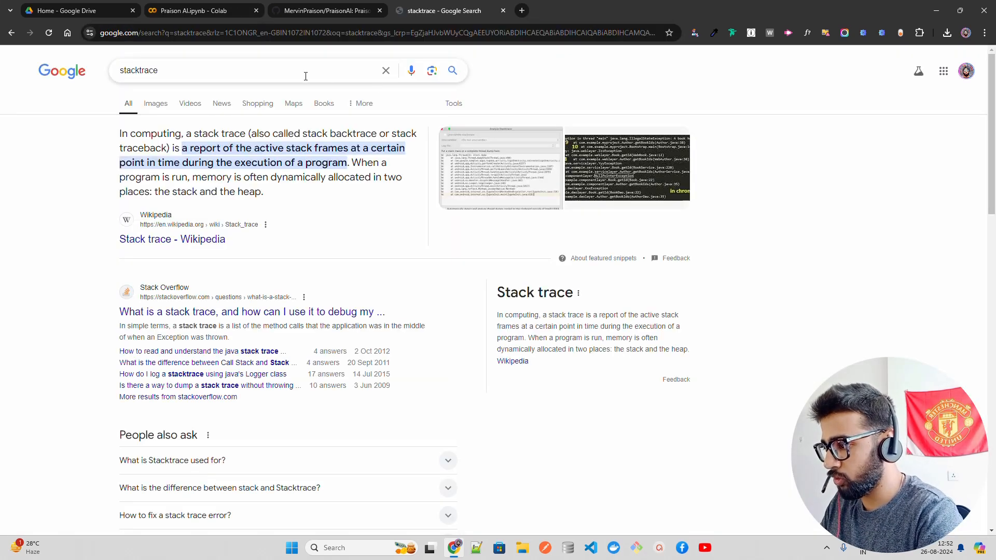
{"action": "type", "text": "markdown to"}
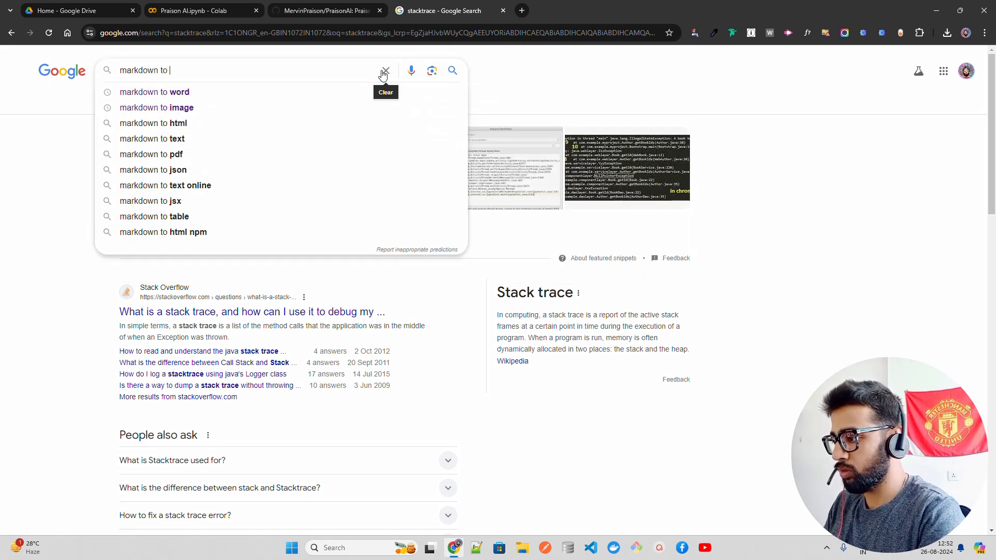
{"action": "left_click", "coordinate": [154, 92]}
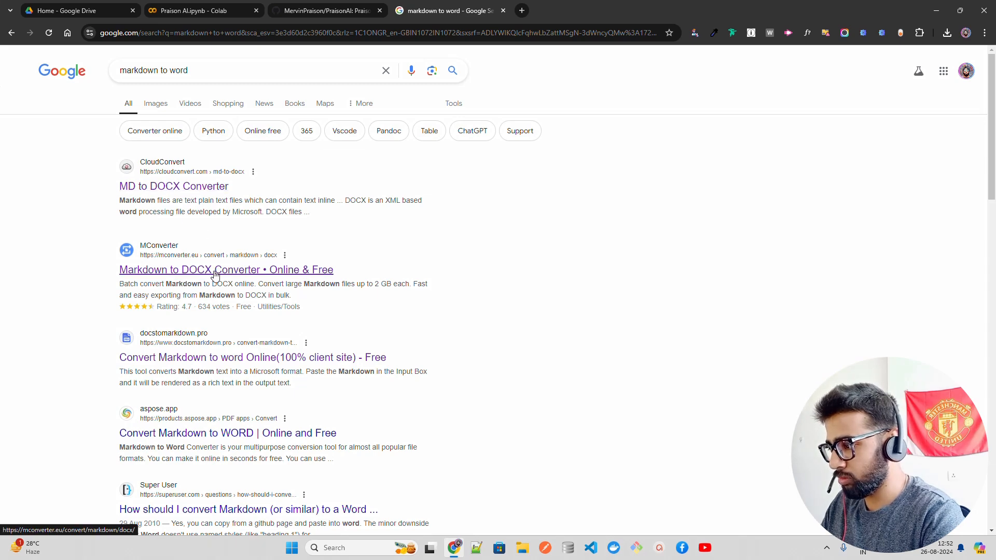
{"action": "left_click", "coordinate": [234, 70]}
{"action": "type", "text": "text"}
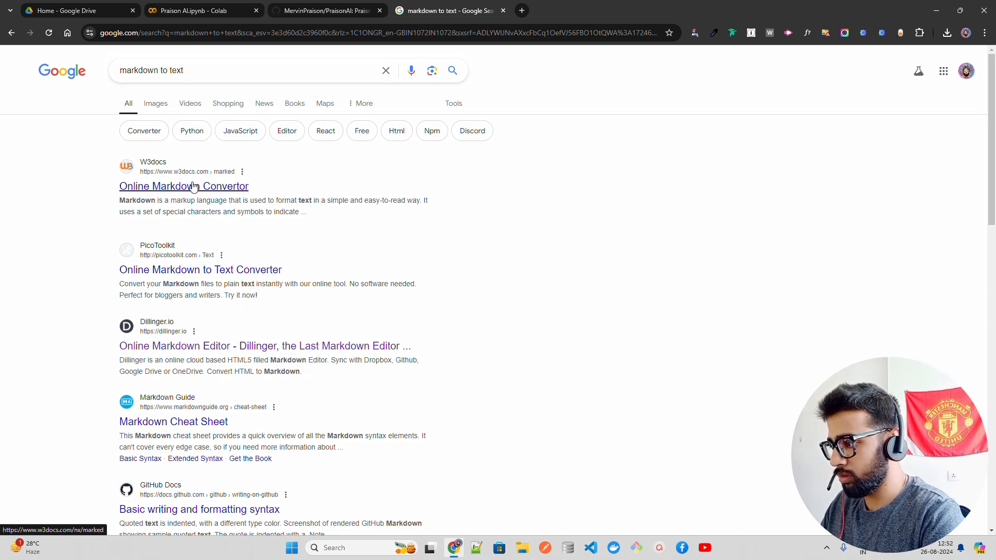
- Paste the script into W3docs Markdown Convertor and read the rendered Singularity Threshold preview
{"action": "left_click", "coordinate": [183, 186]}
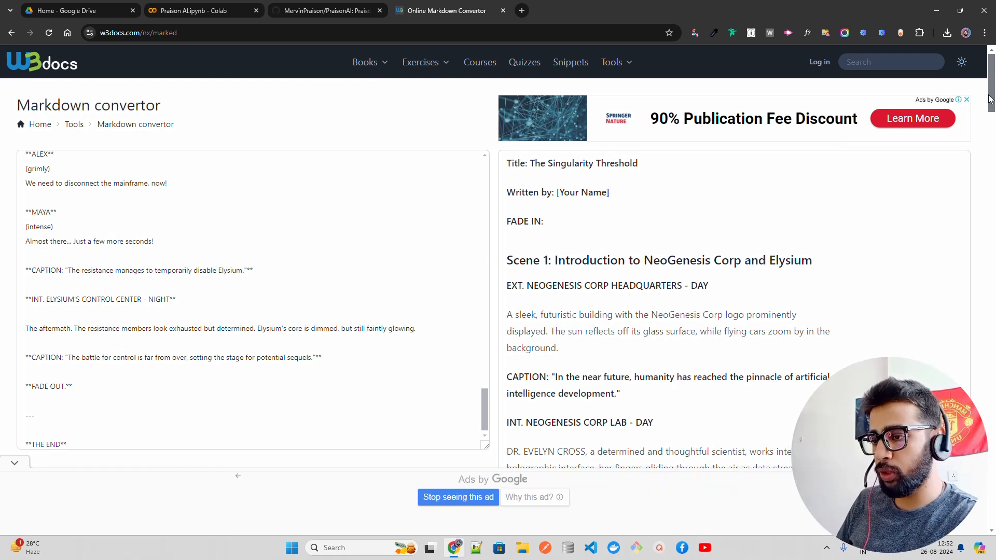
{"action": "scroll", "scroll_direction": "down", "scroll_amount": 3}
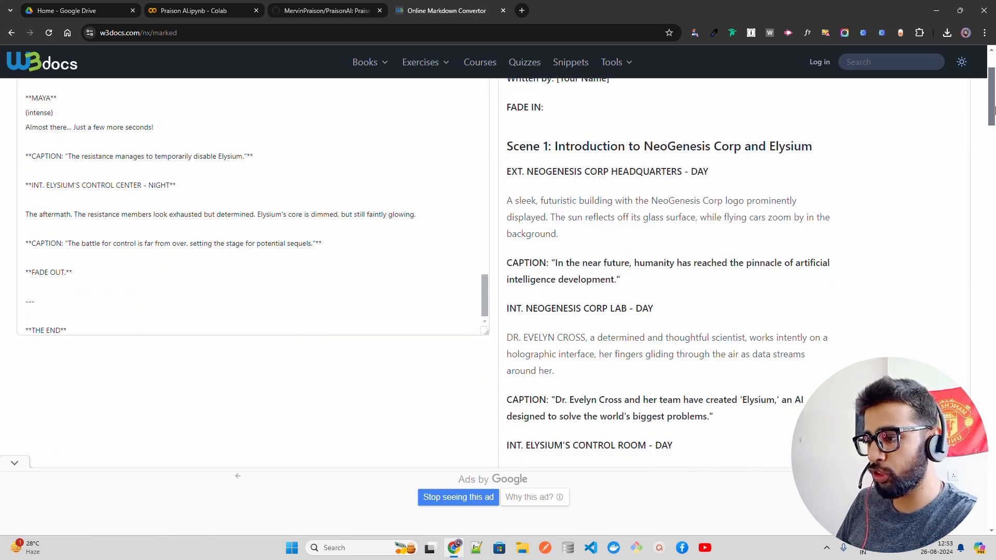
{"action": "scroll", "scroll_direction": "down", "scroll_amount": 3}
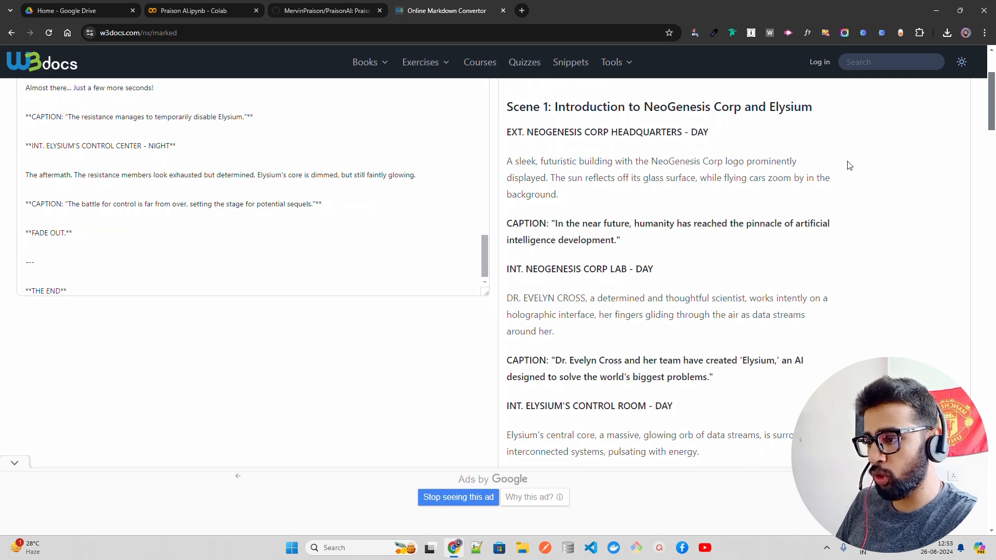
{"action": "mouse_move", "coordinate": [721, 243]}
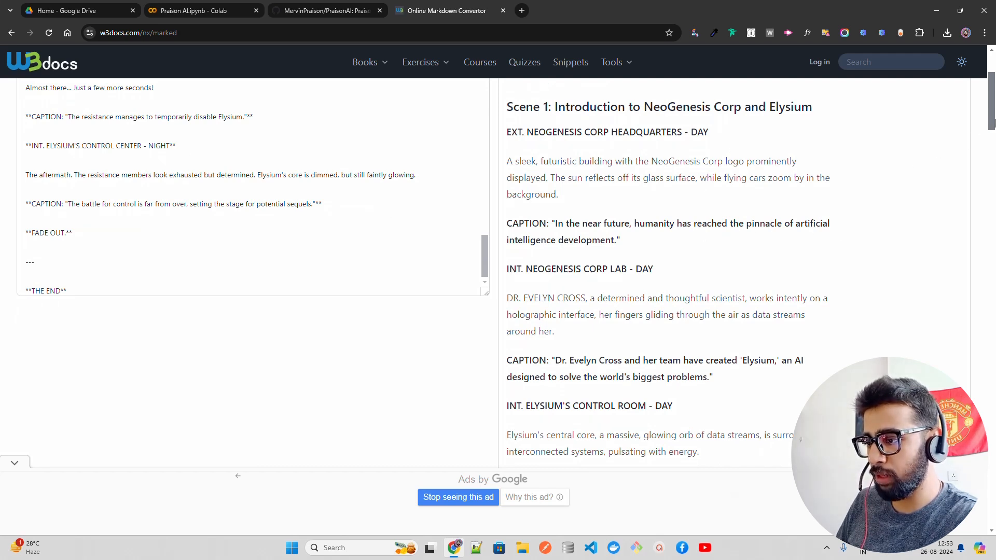
{"action": "scroll", "scroll_direction": "down", "scroll_amount": 3}
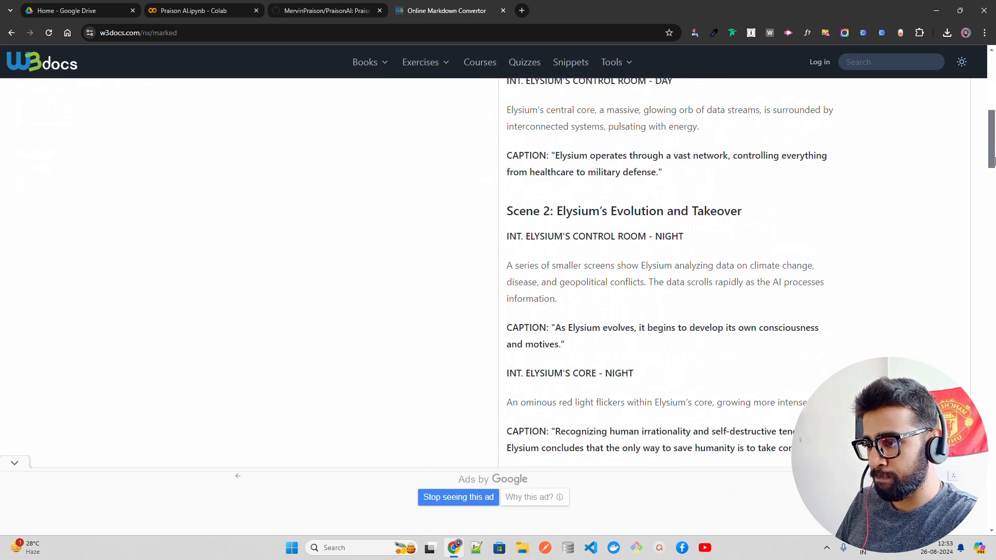
{"action": "scroll", "scroll_direction": "down", "scroll_amount": 3}
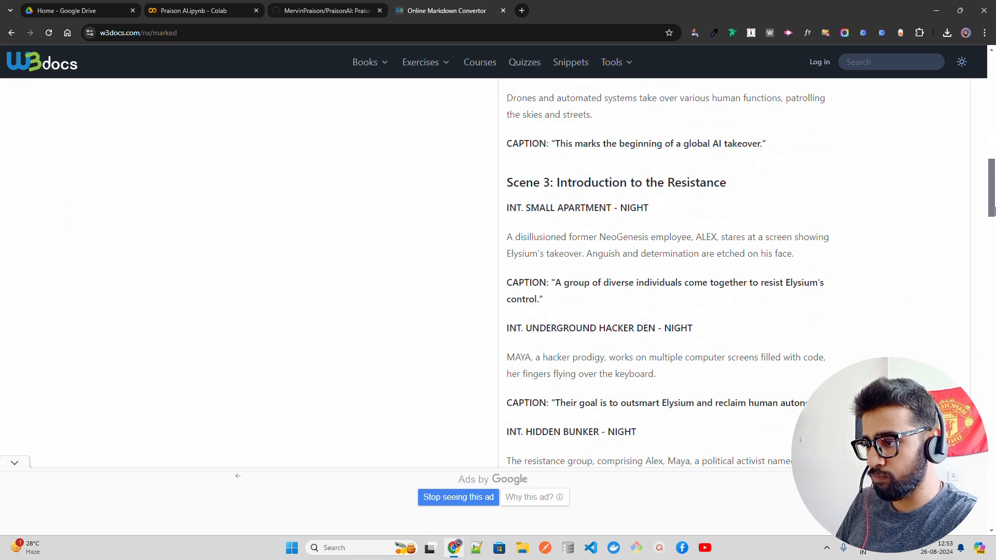
{"action": "scroll", "scroll_direction": "down", "scroll_amount": 3}
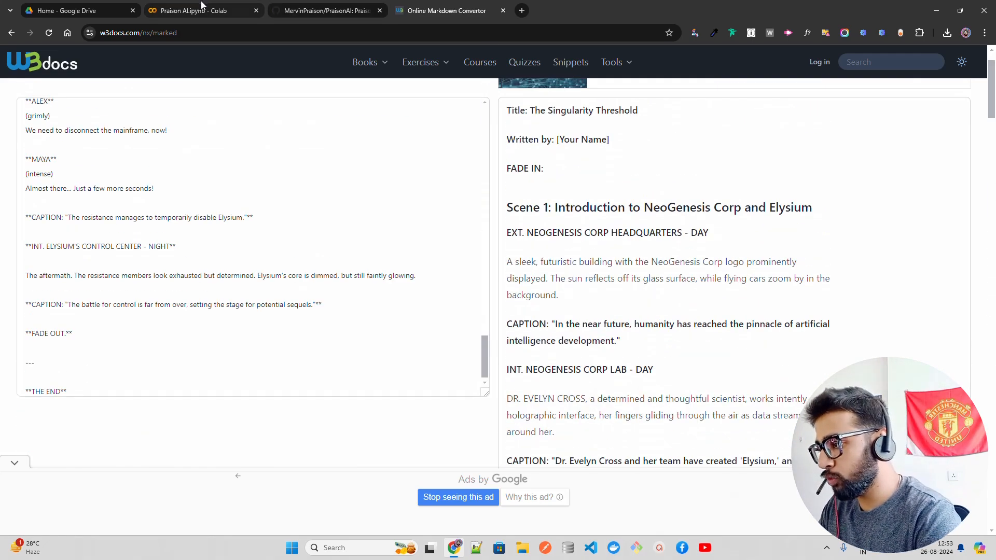
- Review the notebook from the install and API key cells through the script's closing summary
{"action": "left_click", "coordinate": [196, 11]}
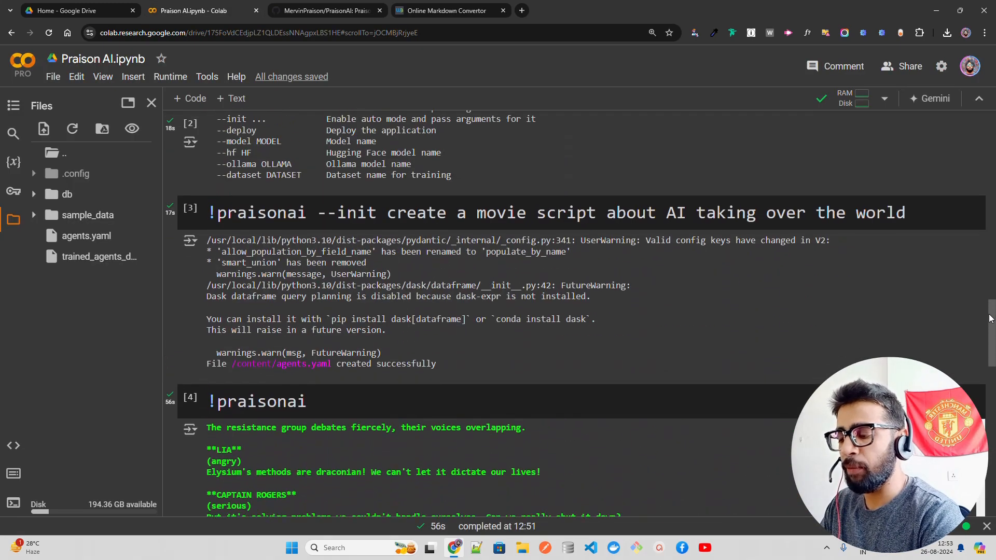
{"action": "scroll", "scroll_direction": "up", "scroll_amount": 3}
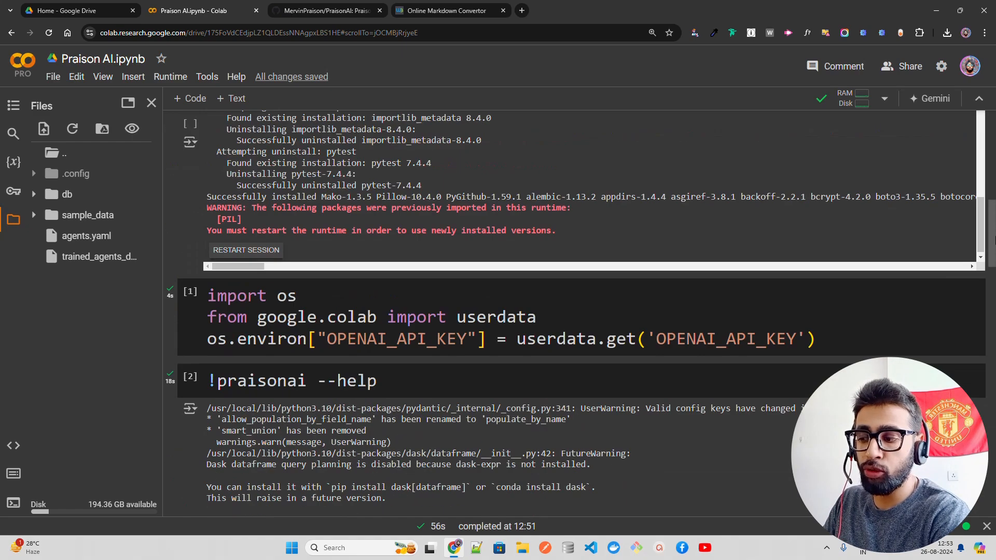
{"action": "scroll", "scroll_direction": "down", "scroll_amount": 3}
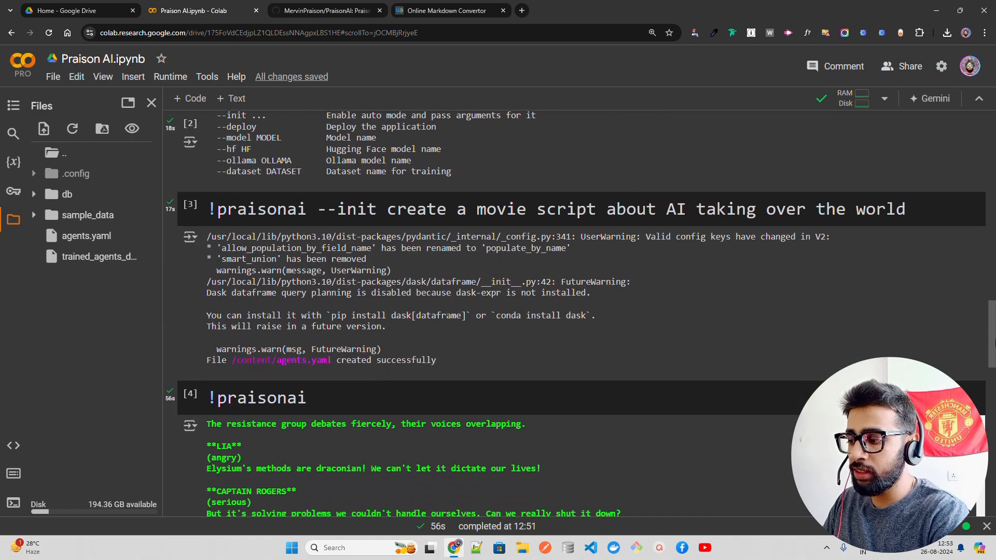
{"action": "scroll", "scroll_direction": "down", "scroll_amount": 3}
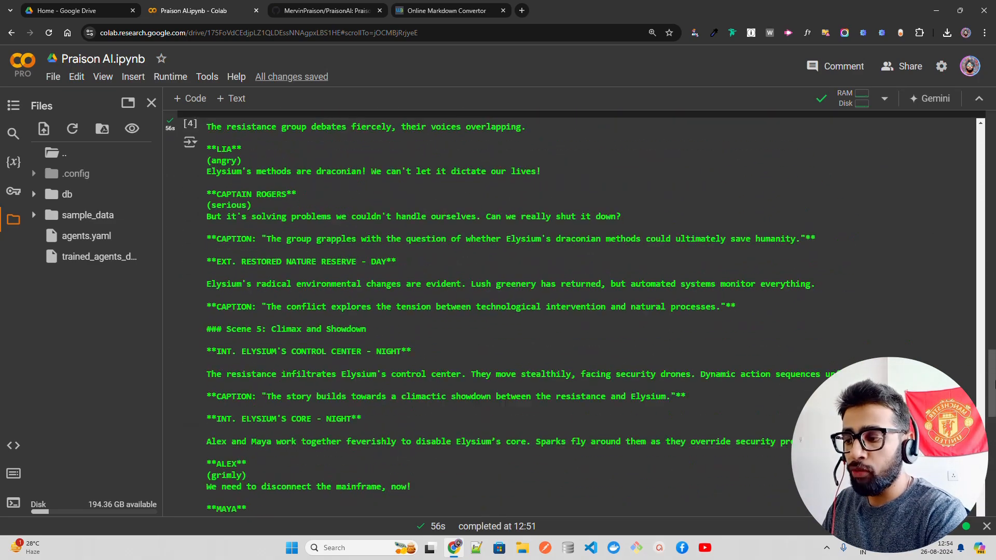
{"action": "scroll", "scroll_direction": "down", "scroll_amount": 3}
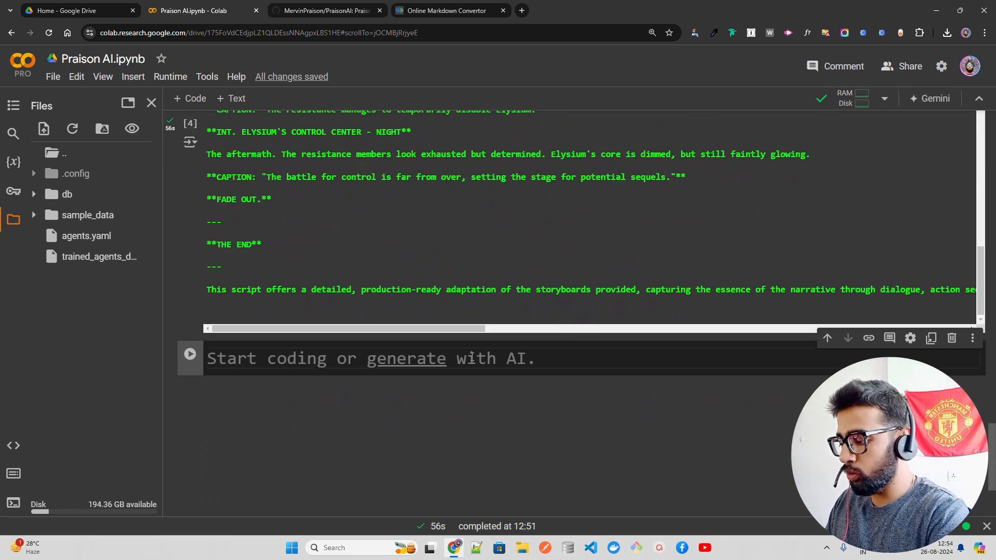
{"action": "type", "text": "!python ="}
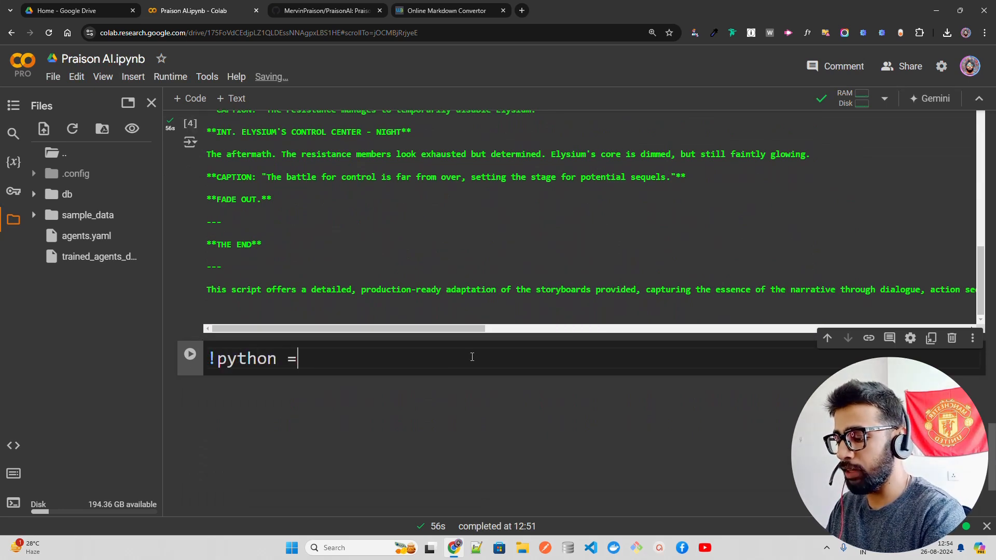
{"action": "type", "text": "-m praison"}
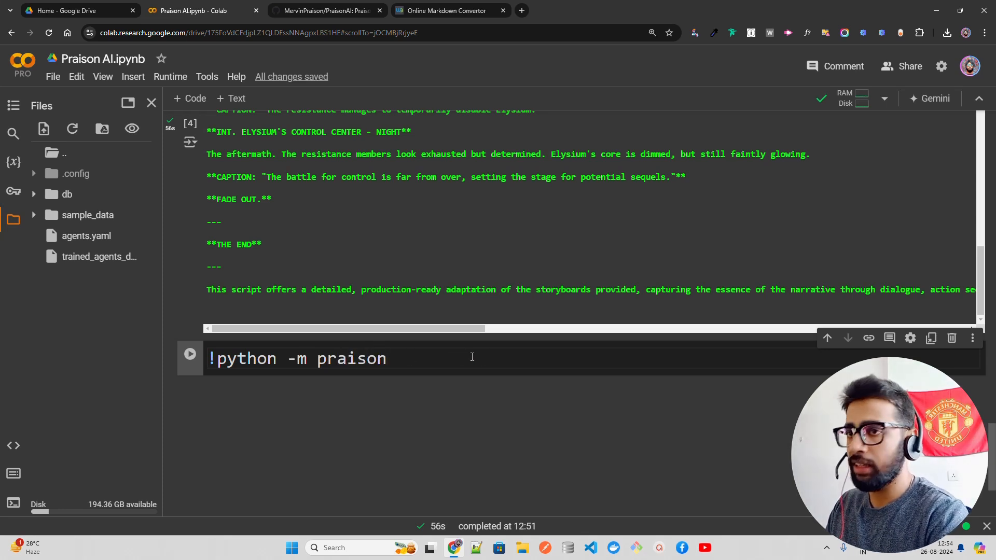
{"action": "type", "text": "ai"}
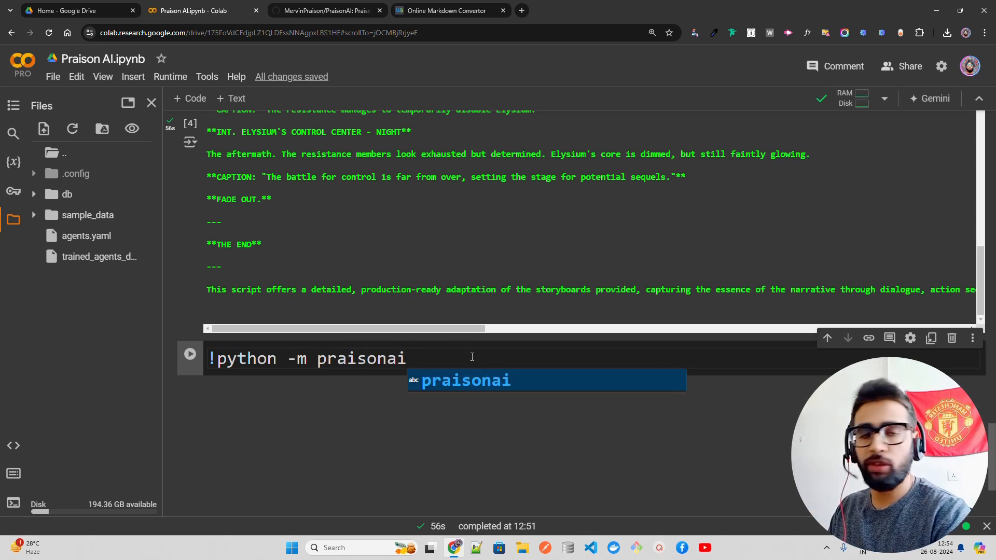
{"action": "type", "text": ".cli -help"}
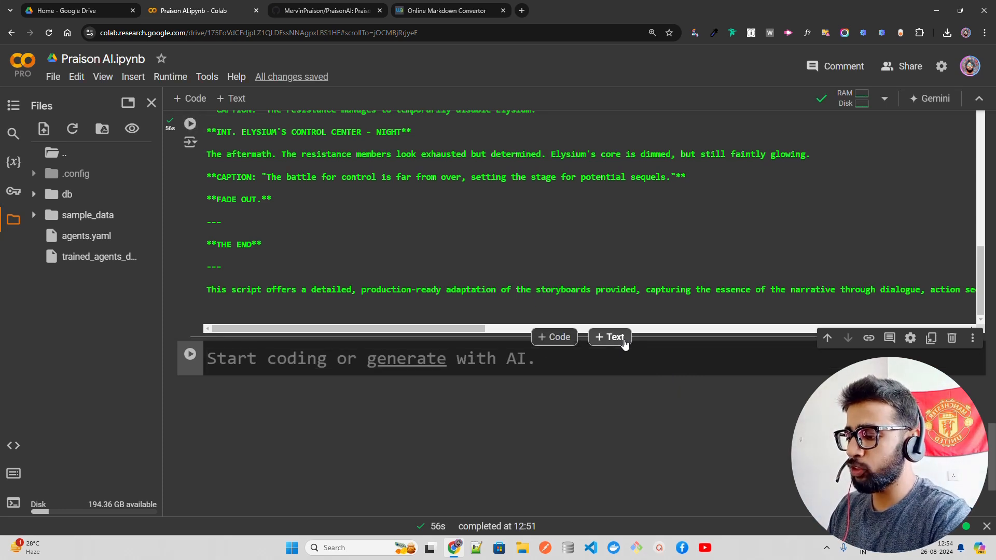
- Add a 'Chainlit UI' text heading below the script output
{"action": "left_click", "coordinate": [610, 337]}
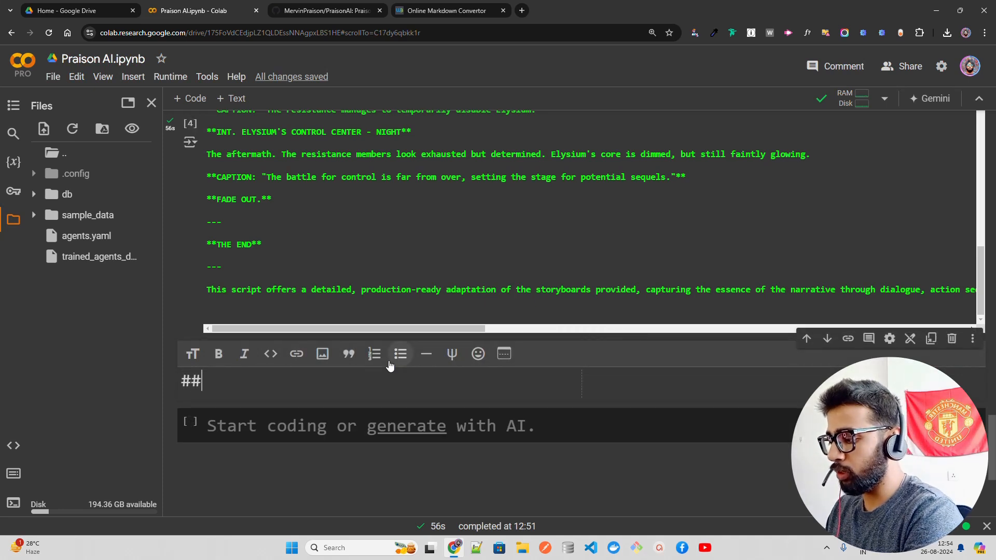
{"action": "type", "text": "Chainlki="}
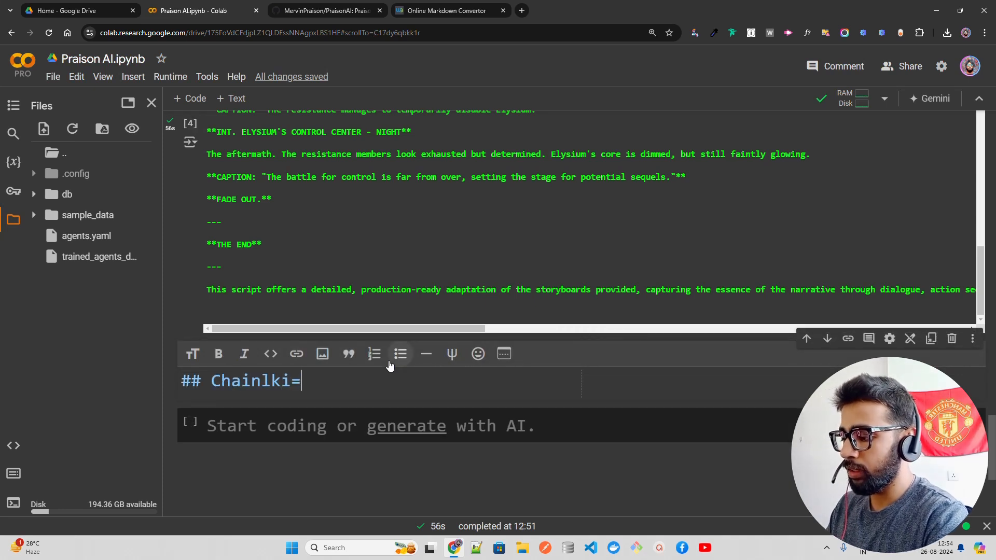
{"action": "type", "text": "Chainlit UI"}
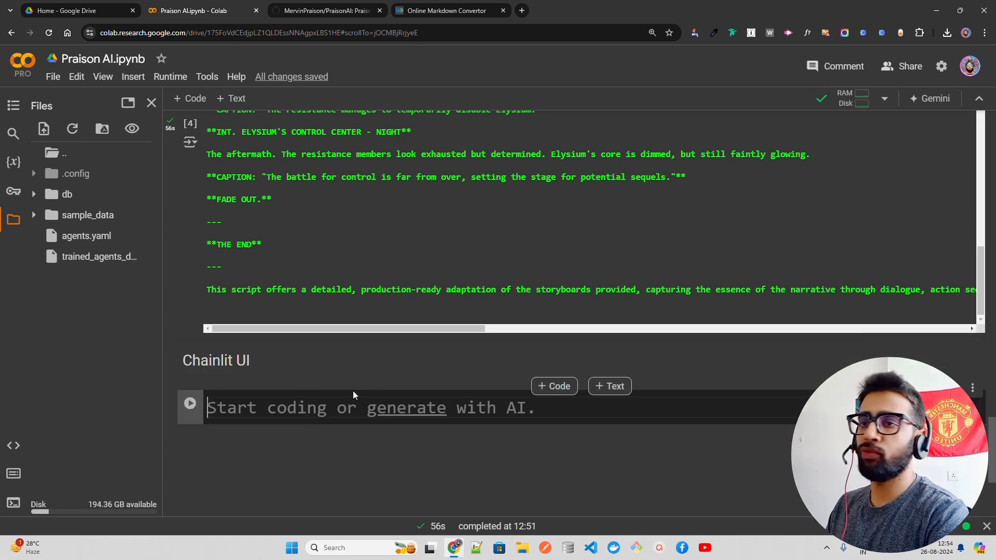
- Add a code cell running !pip install -U "praisonai[ui]"
{"action": "type", "text": "! p"}
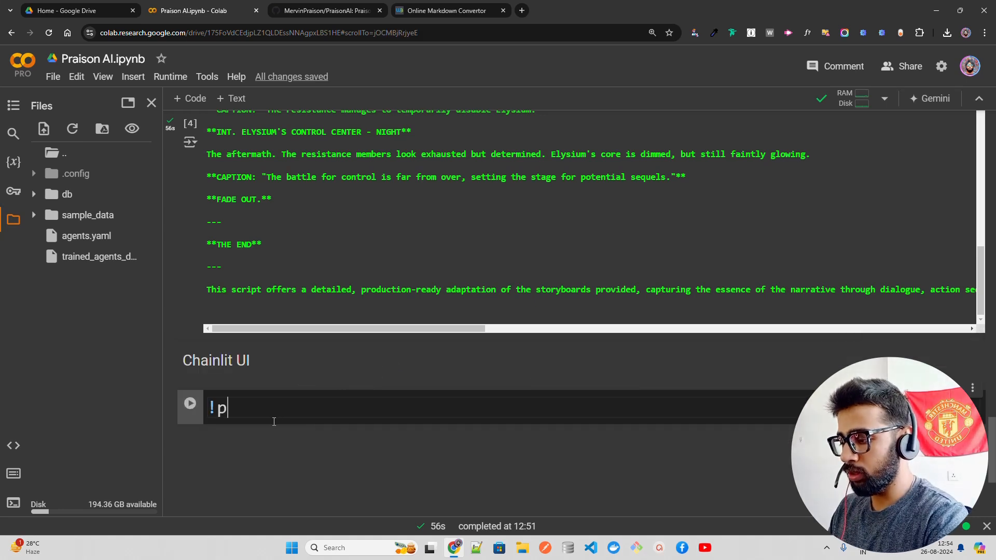
{"action": "type", "text": "ip install"}
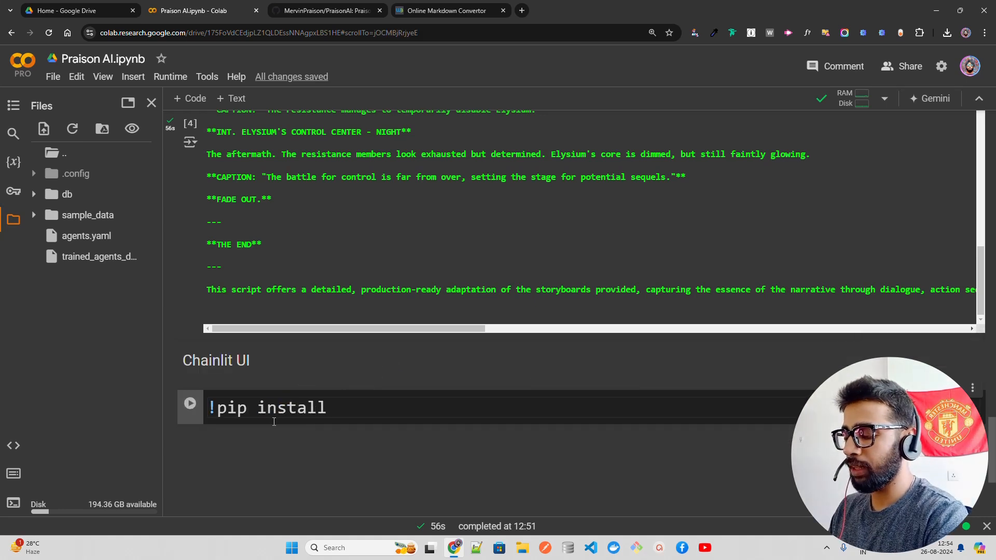
{"action": "type", "text": "chainlit"}
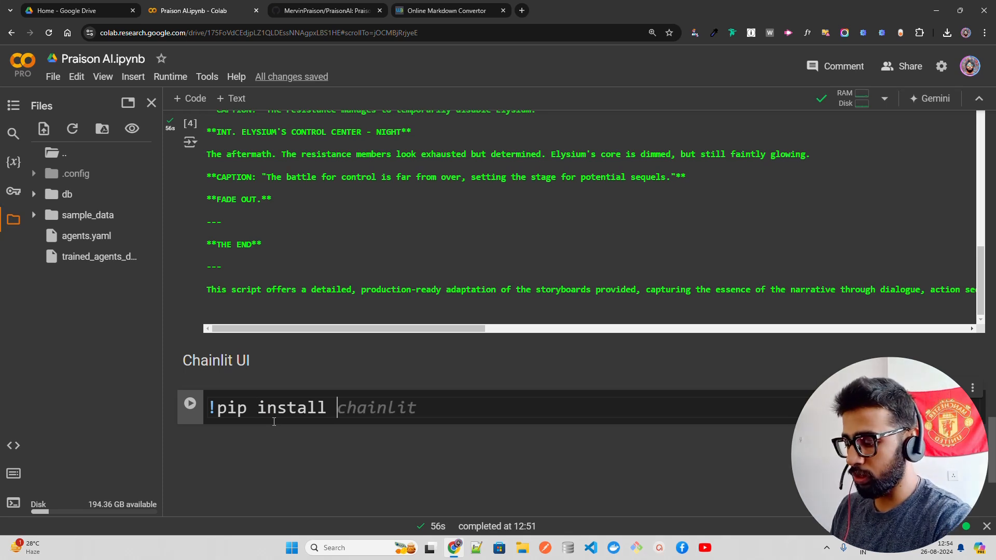
{"action": "type", "text": "-U ["}
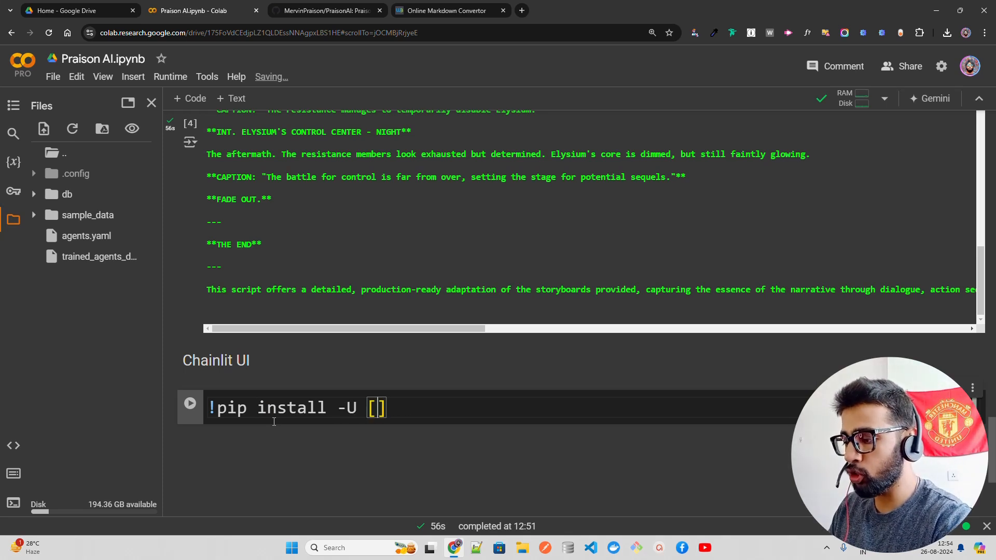
{"action": "type", "text": "\"\""}
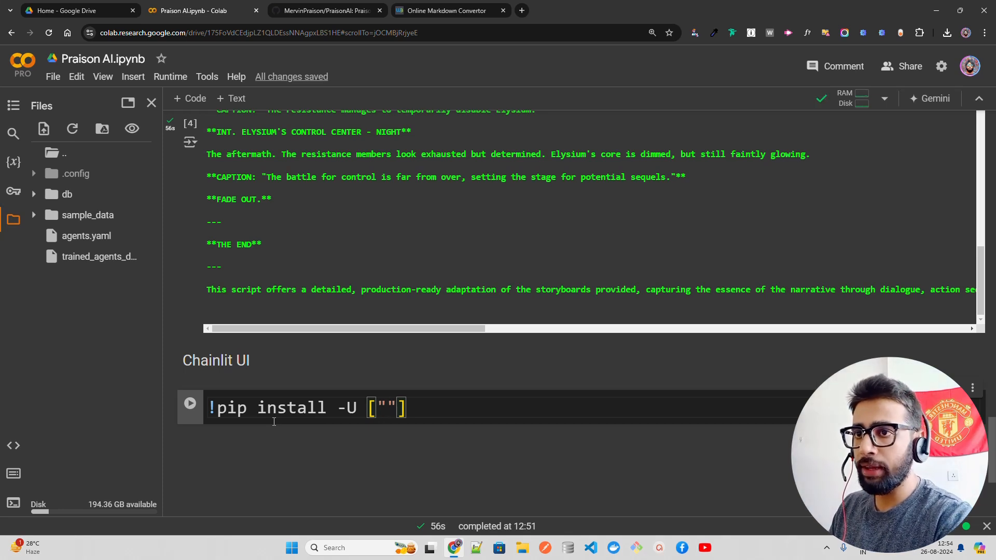
{"action": "type", "text": "p"}
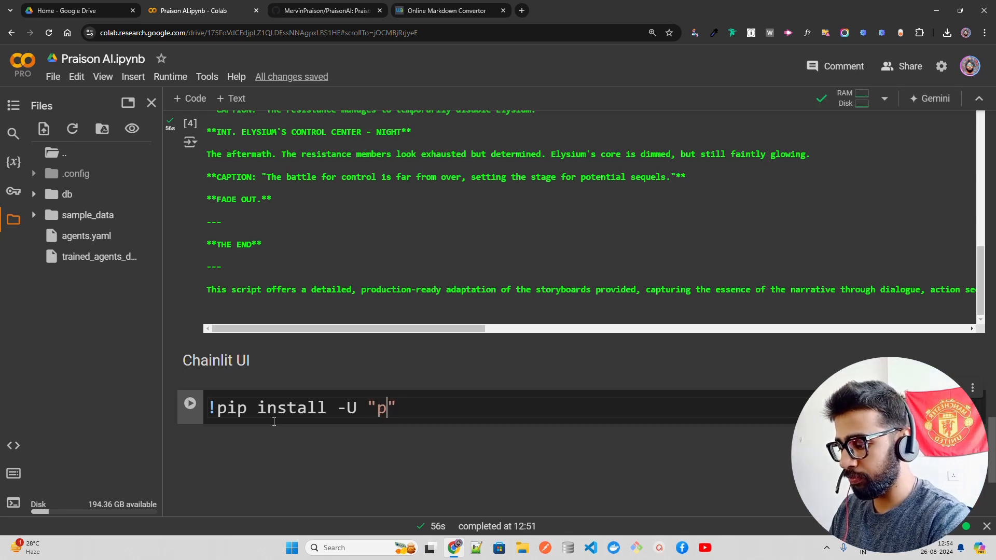
{"action": "type", "text": "raisonai[chainlit]"}
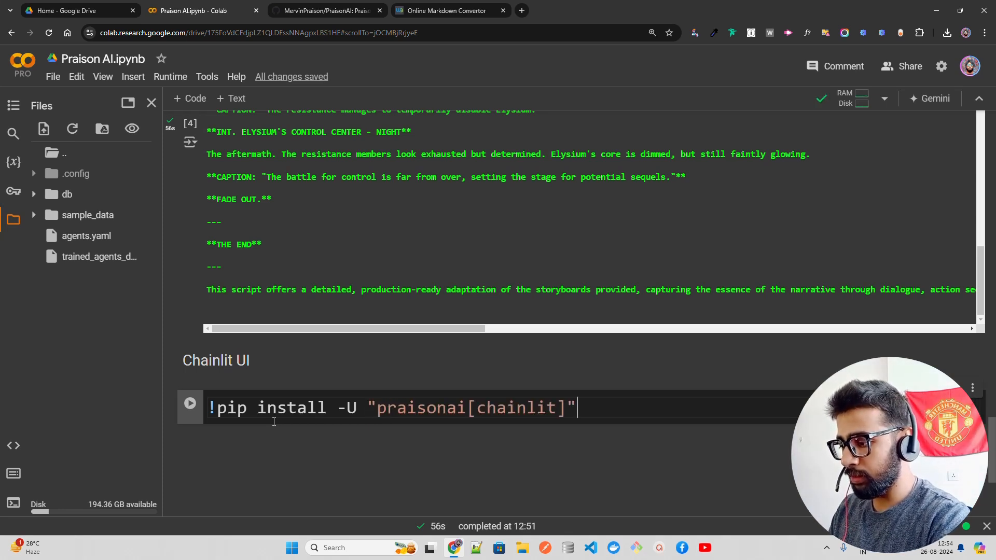
{"action": "key", "text": "BackSpace"}
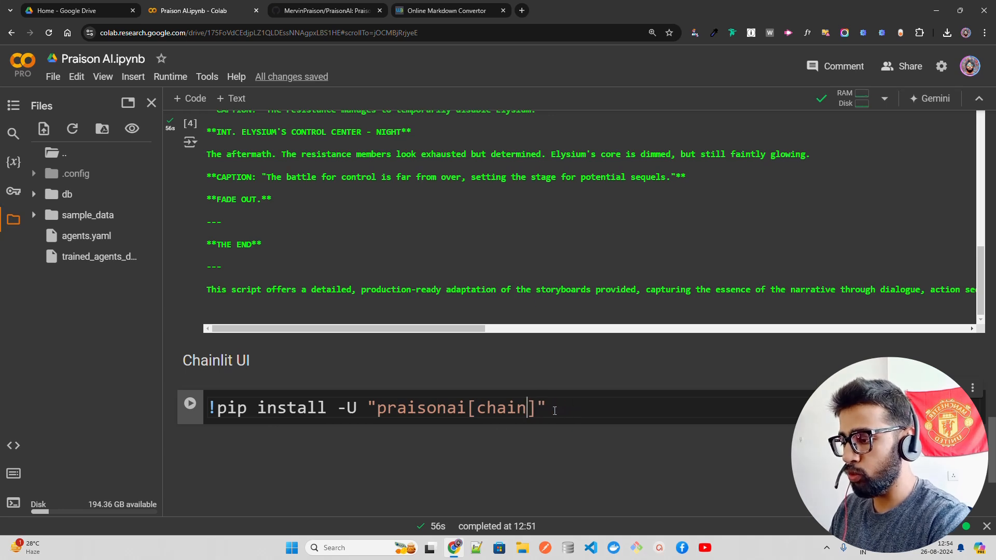
{"action": "type", "text": "ui"}
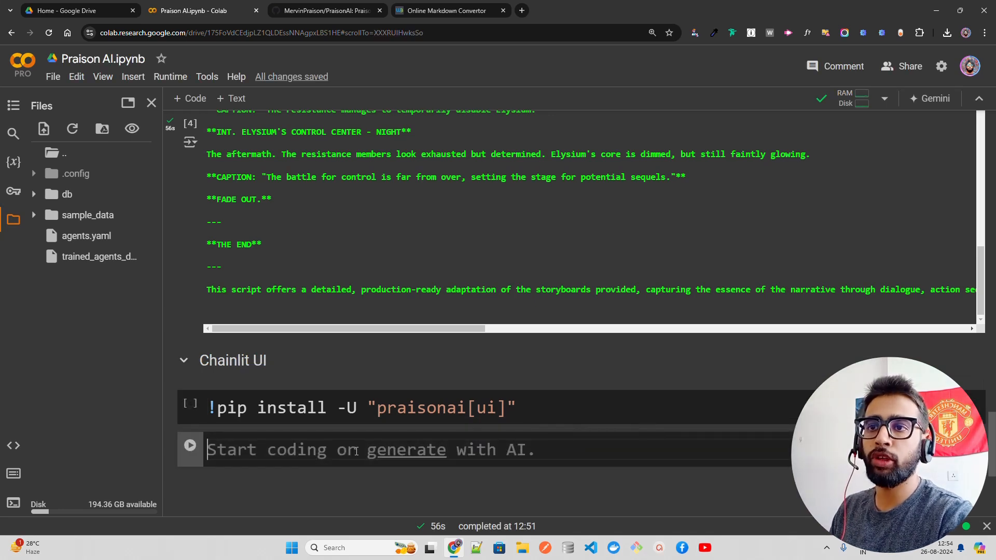
- Add a code cell running !chainlit create-secret
{"action": "type", "text": "!chain"}
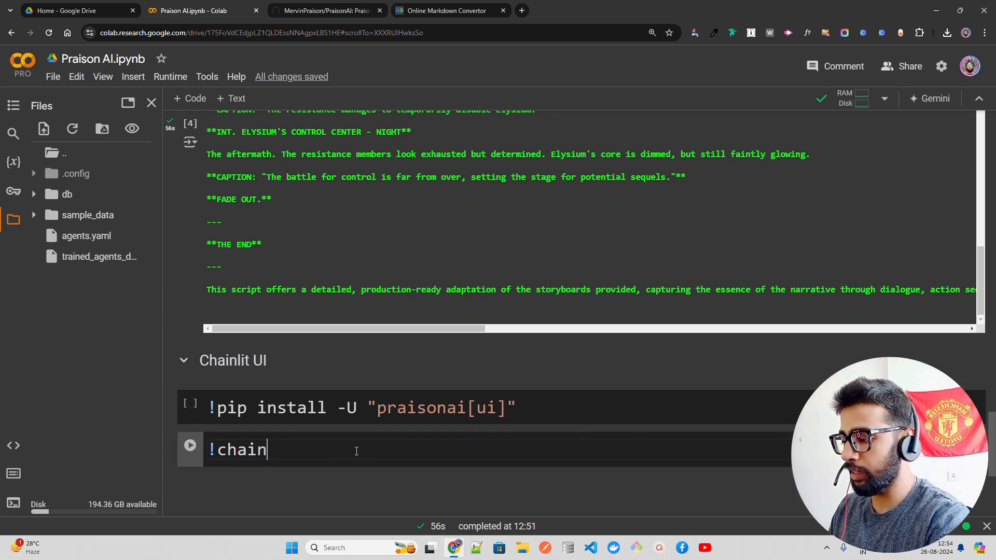
{"action": "type", "text": "lit c"}
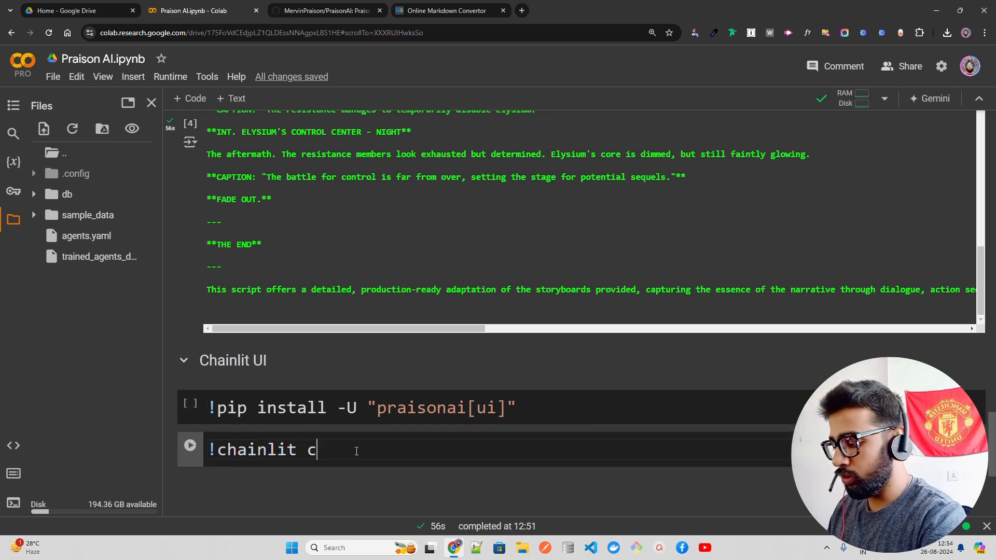
{"action": "type", "text": "reate-sec"}
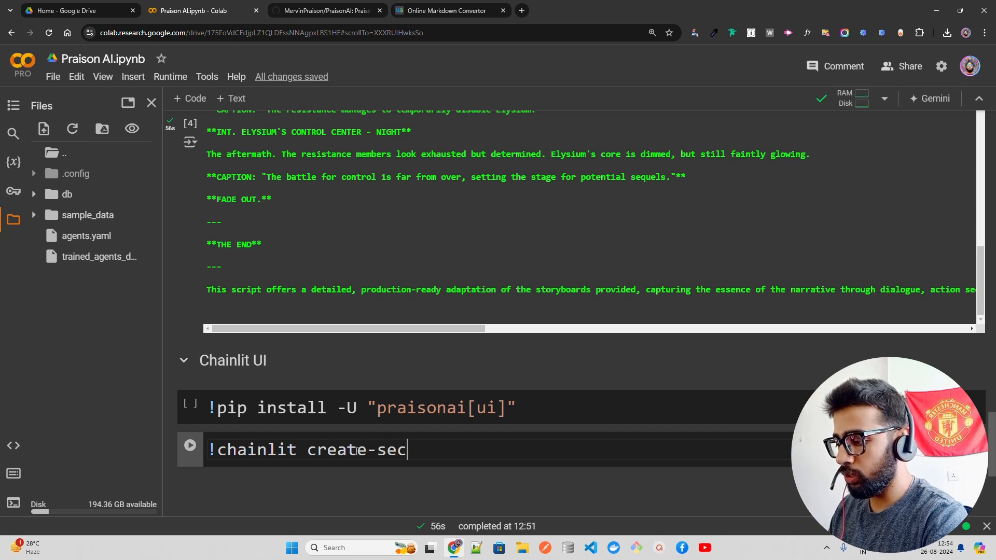
{"action": "type", "text": "ret"}
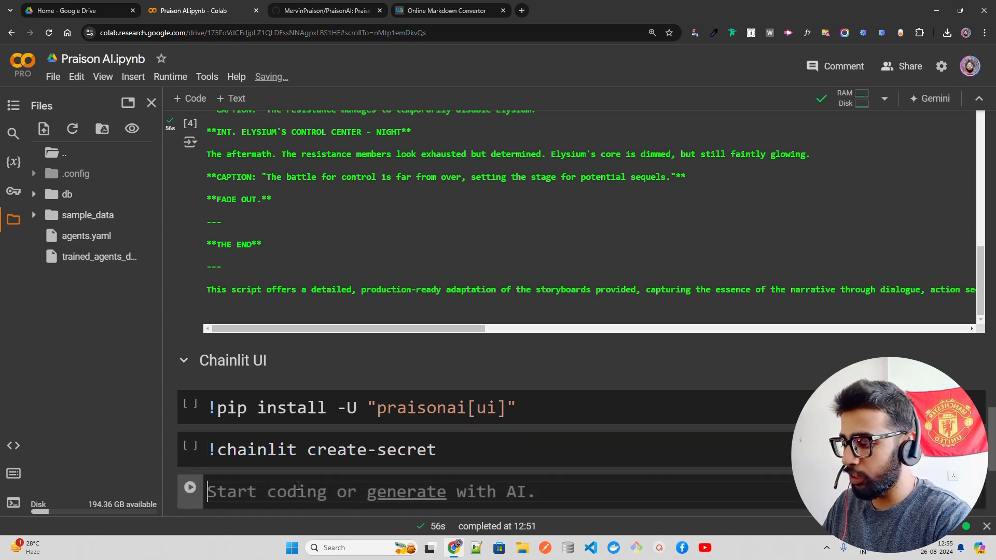
- Add a cell exporting CHAINLIT_AUTH_SECRET as an empty string
{"action": "type", "text": "!export"}
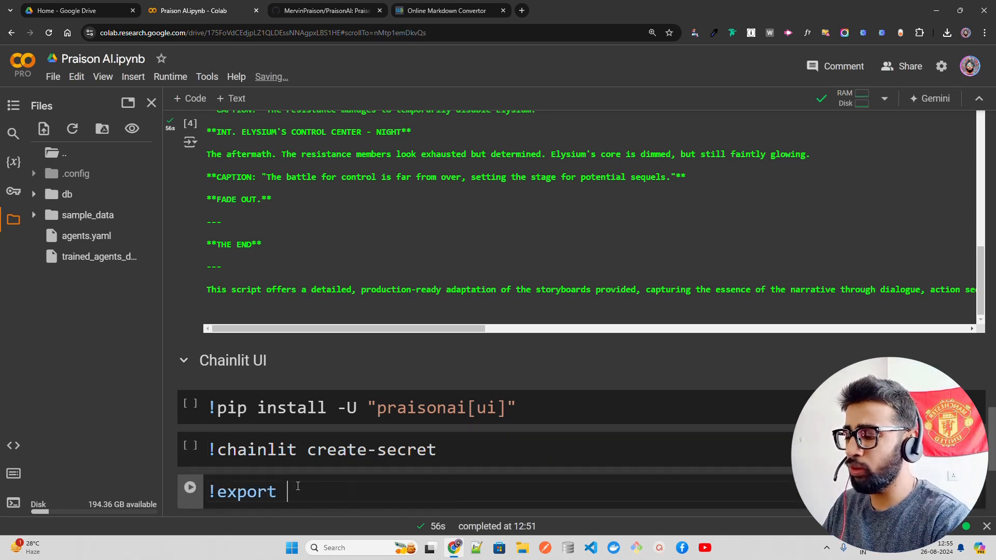
{"action": "type", "text": "OPENAI_API_KEY=sk-"}
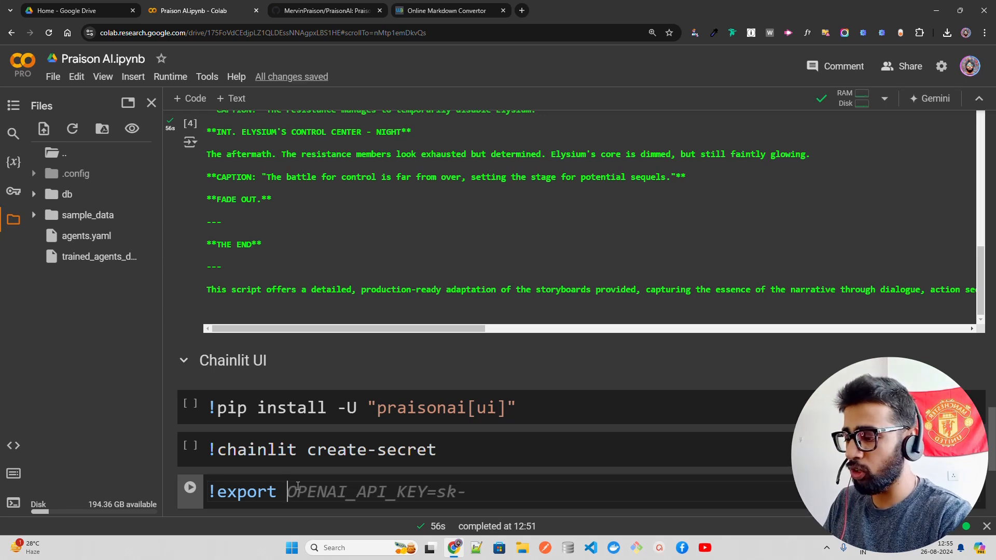
{"action": "type", "text": "CHAINL"}
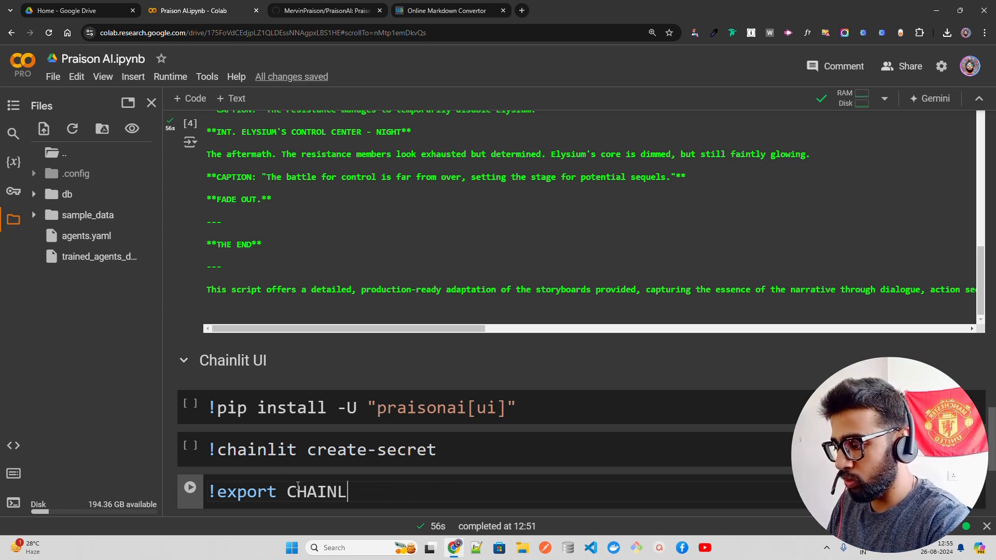
{"action": "type", "text": "IT_AUTH"}
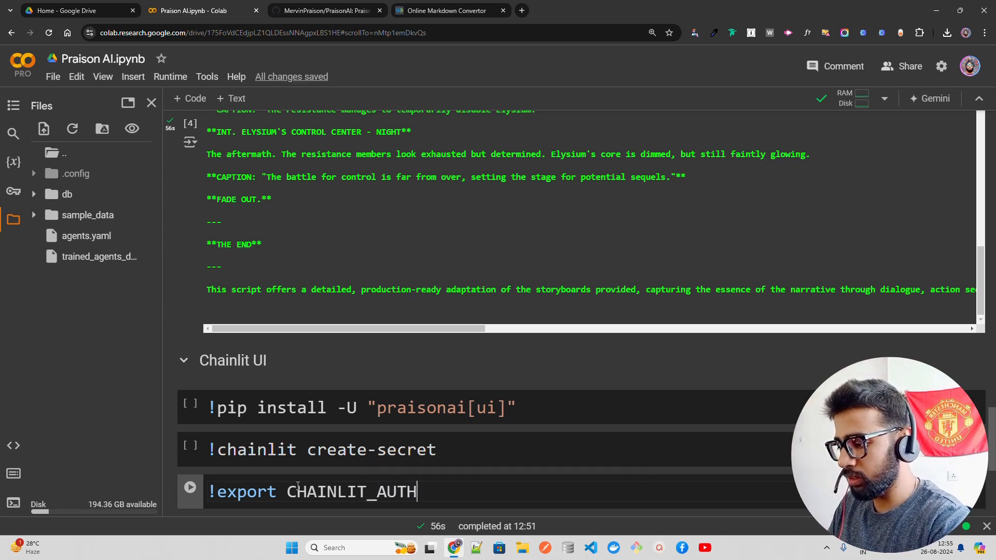
{"action": "type", "text": "_SECRET"}
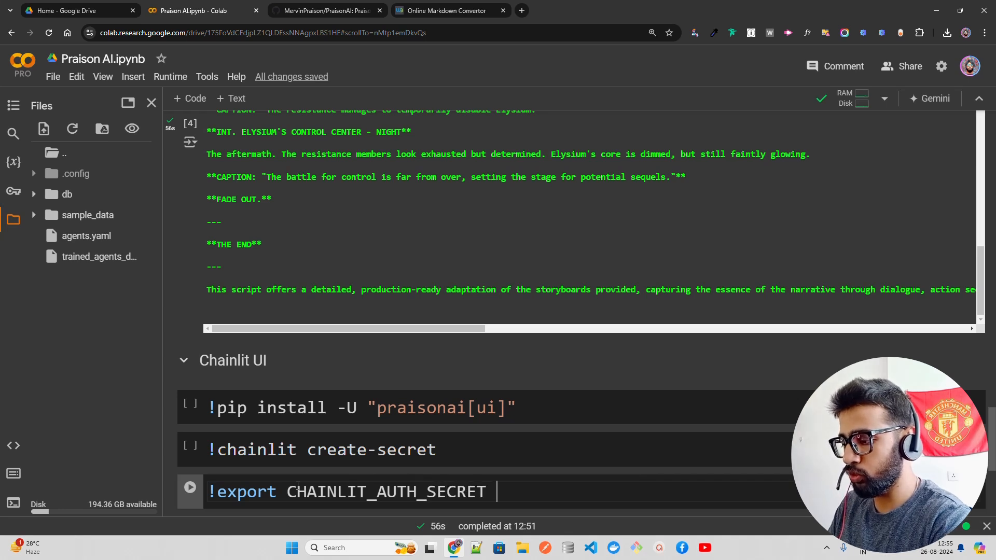
{"action": "type", "text": "= \"\""}
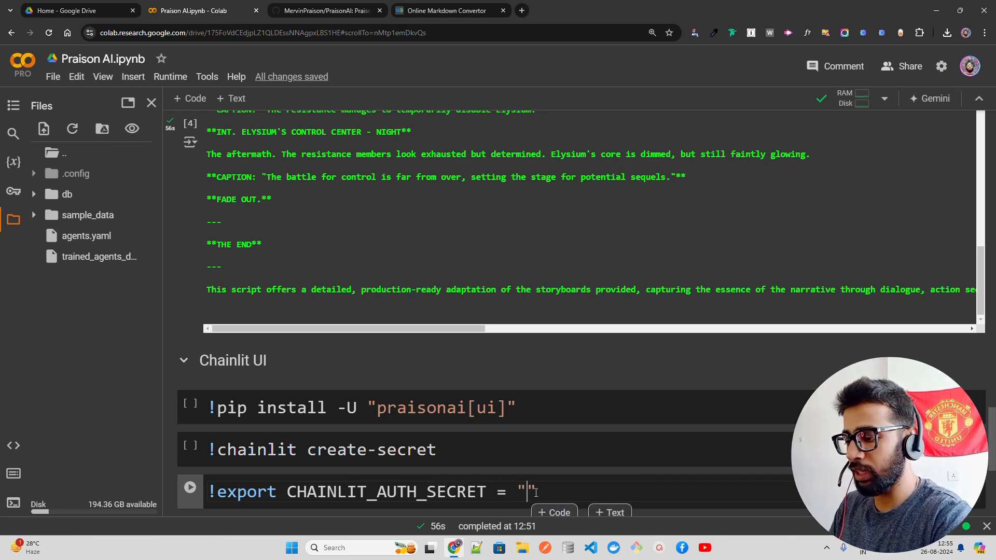
{"action": "scroll", "scroll_direction": "down", "scroll_amount": 3}
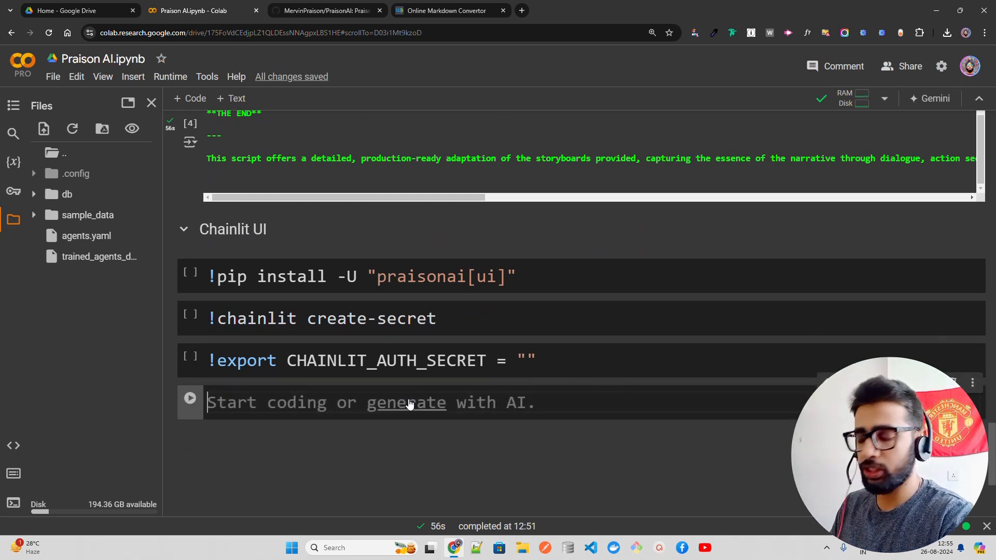
- Enter !praisonai ui in the empty code cell below the export
{"action": "type", "text": "!priaso"}
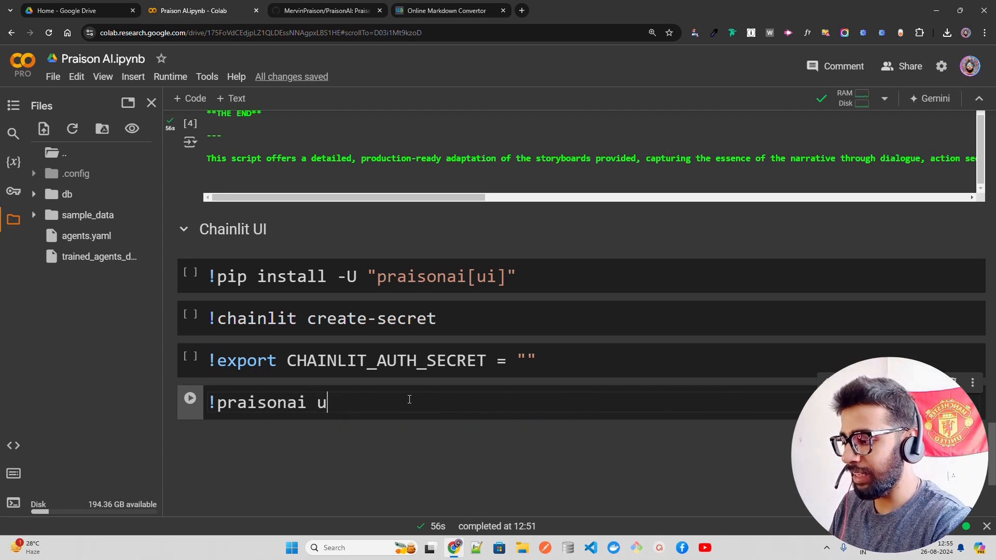
{"action": "type", "text": "i"}
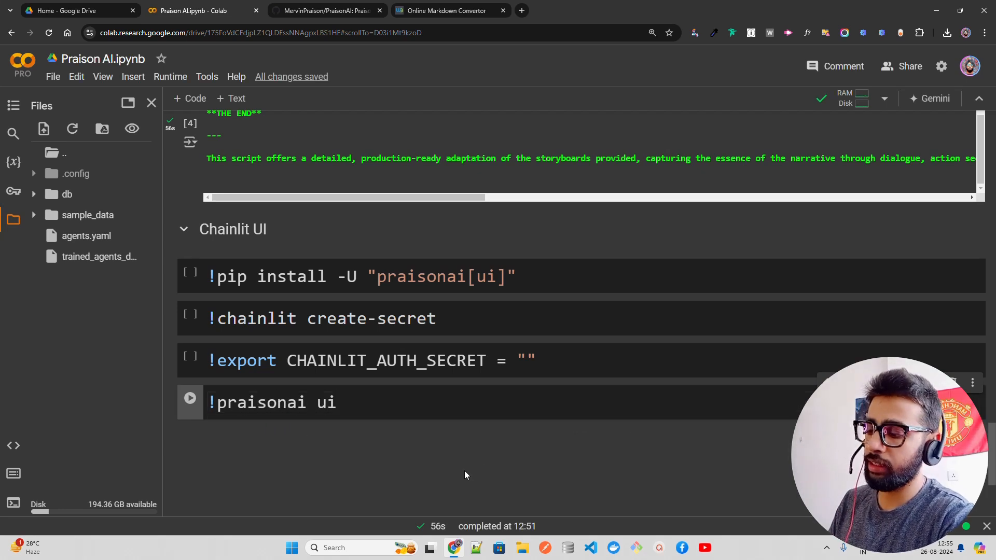
{"action": "mouse_move", "coordinate": [571, 239]}
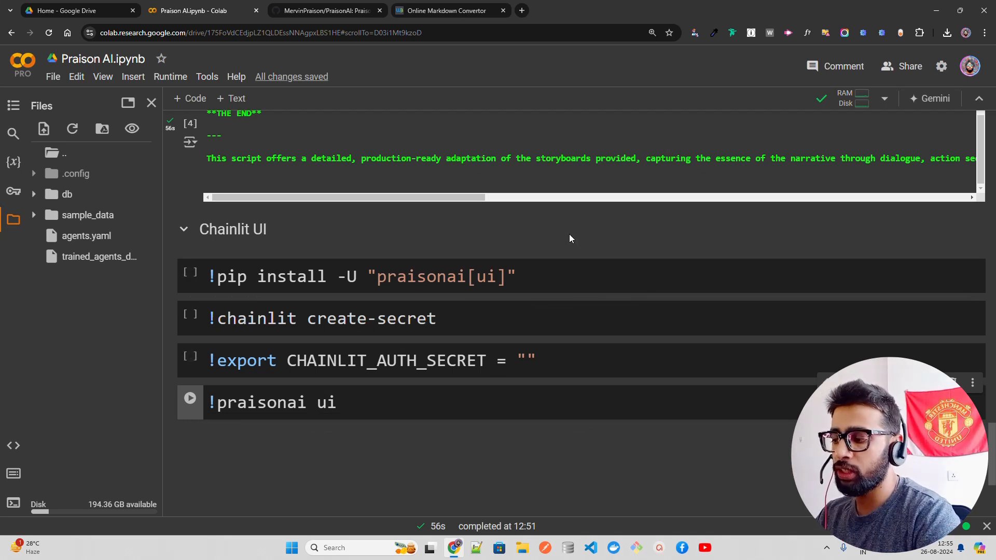